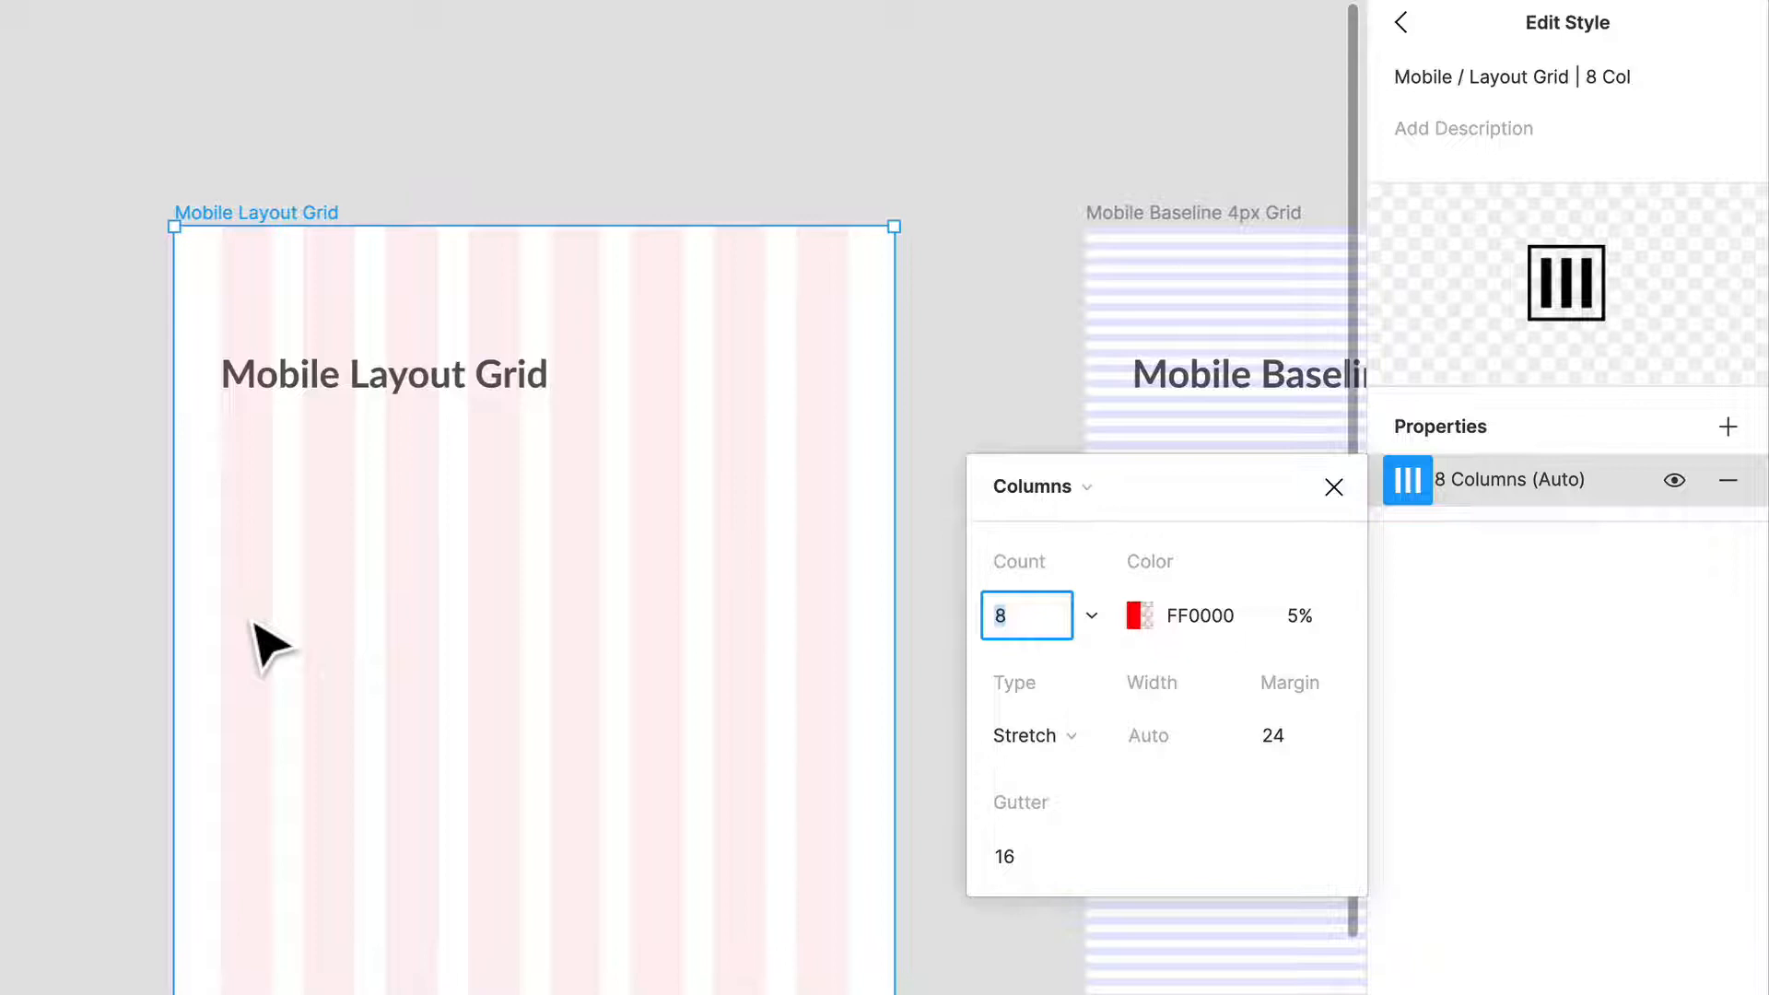
{"action": "mouse_move", "coordinate": [276, 597]}
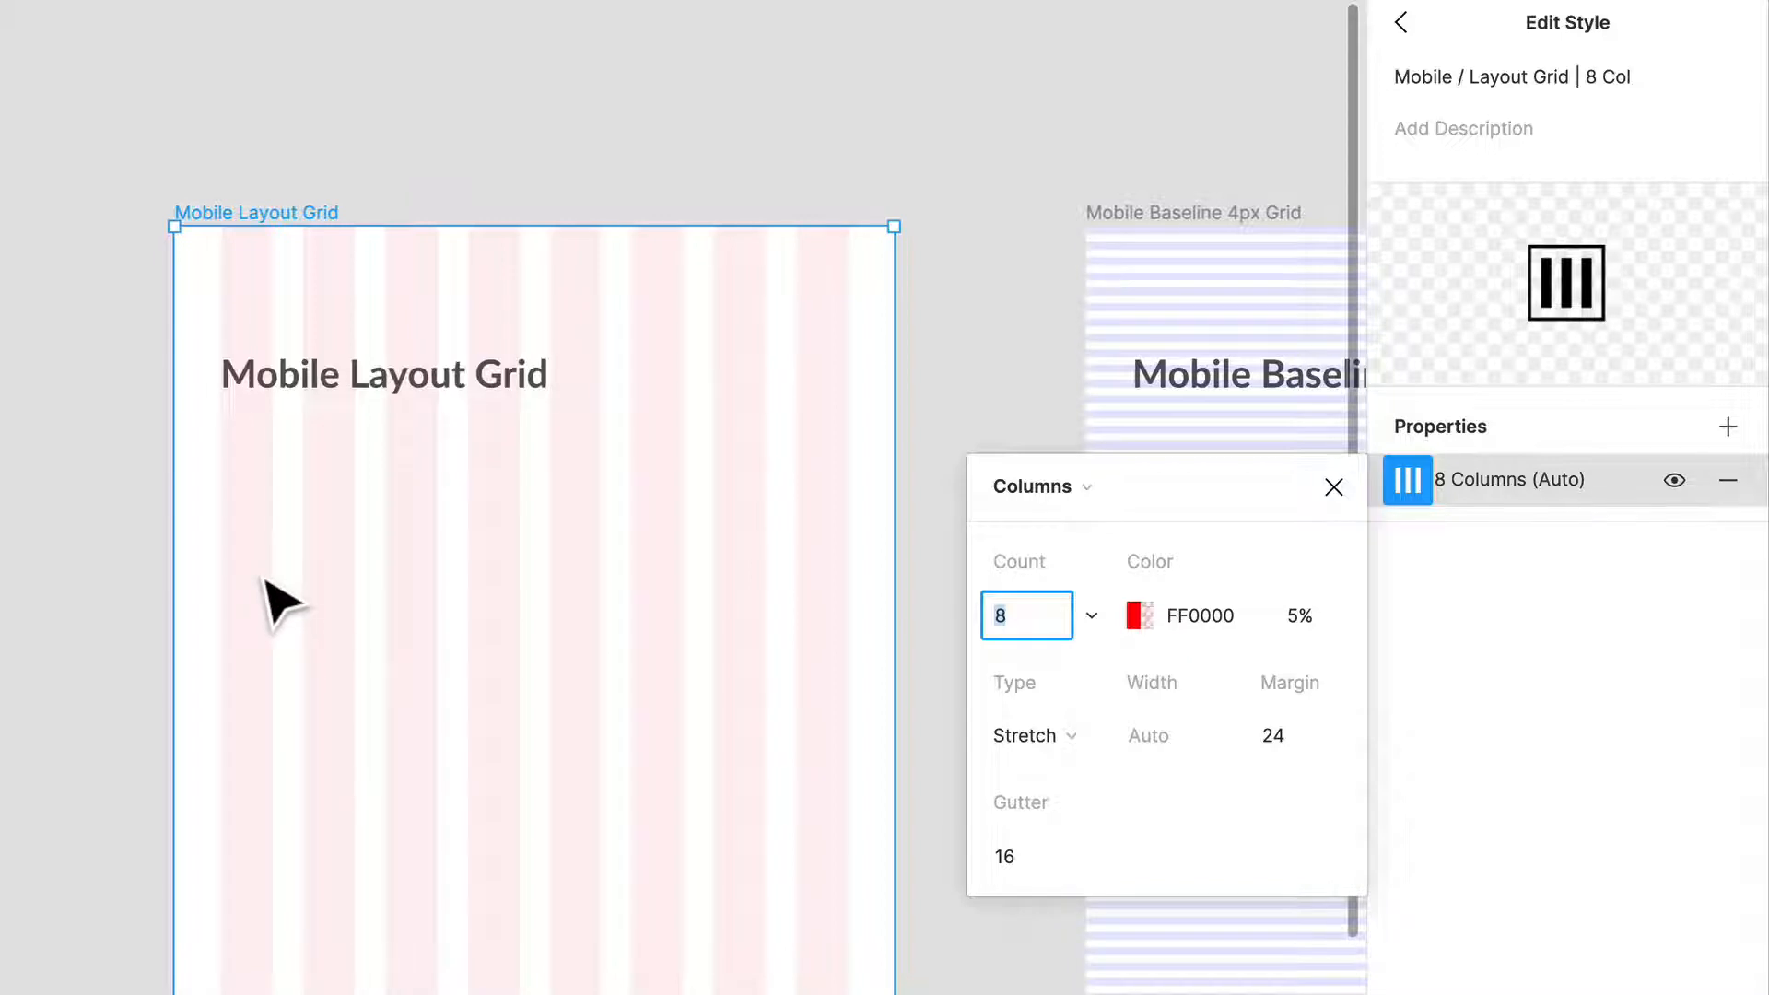
{"action": "mouse_move", "coordinate": [226, 586]}
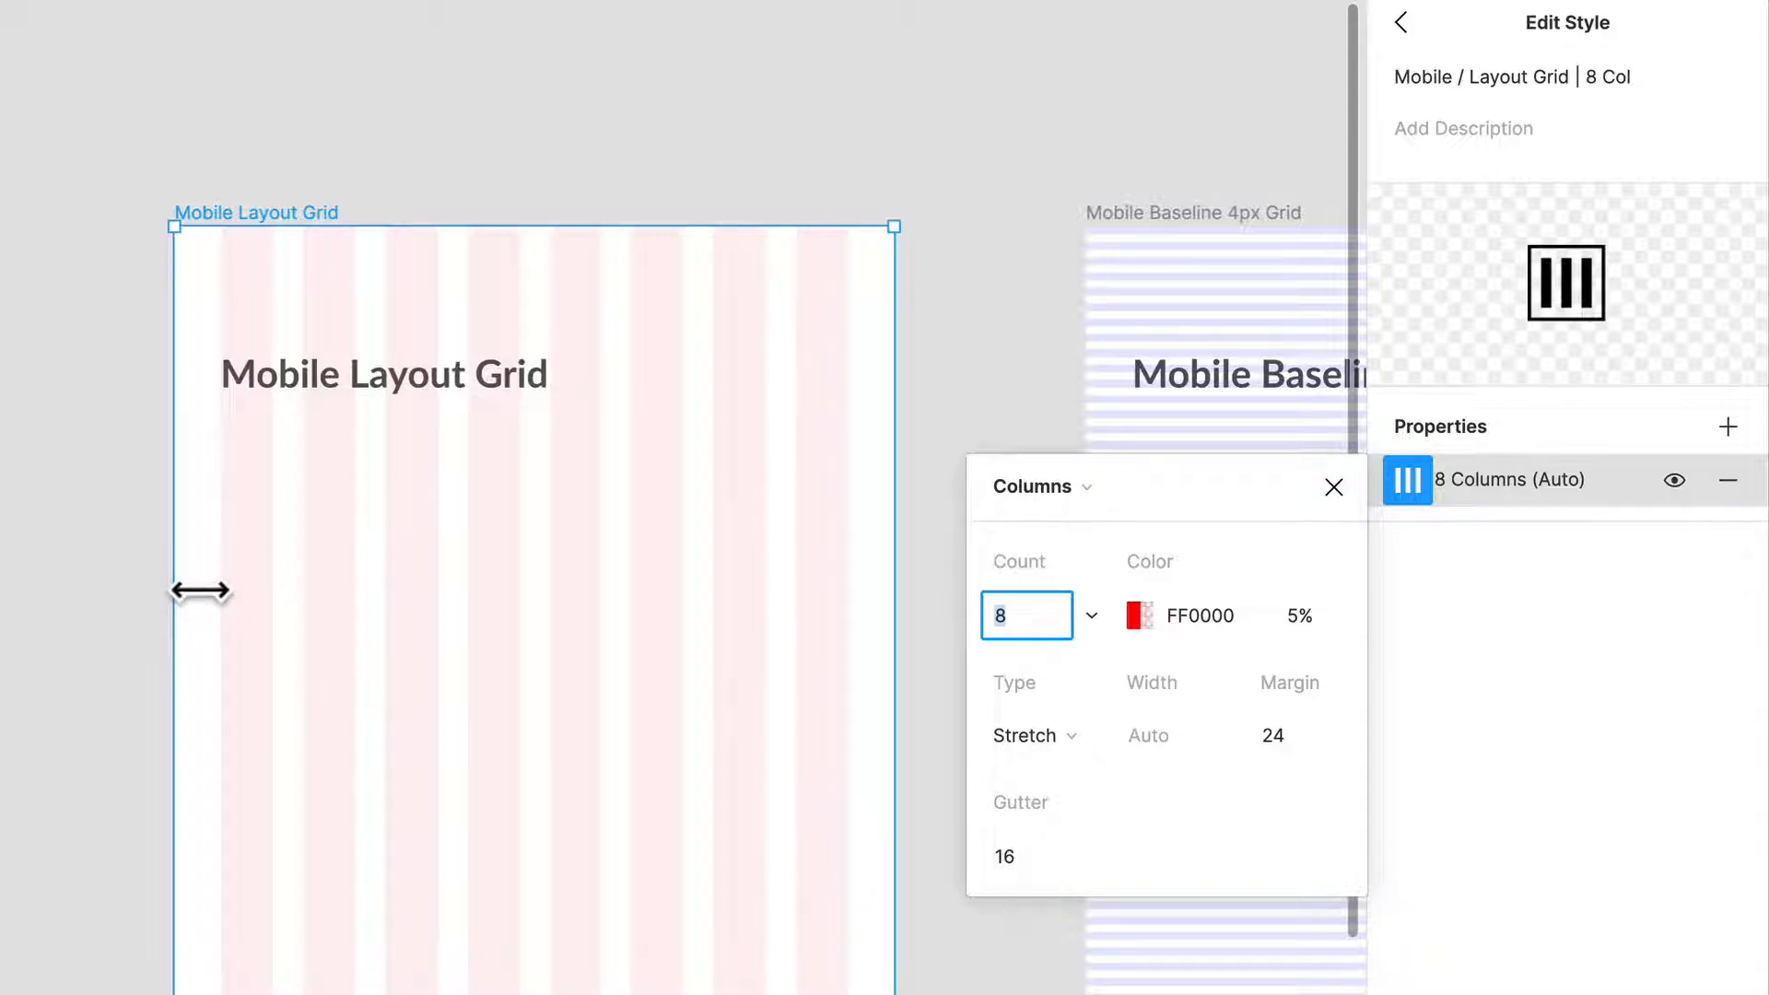
{"action": "mouse_move", "coordinate": [533, 652]}
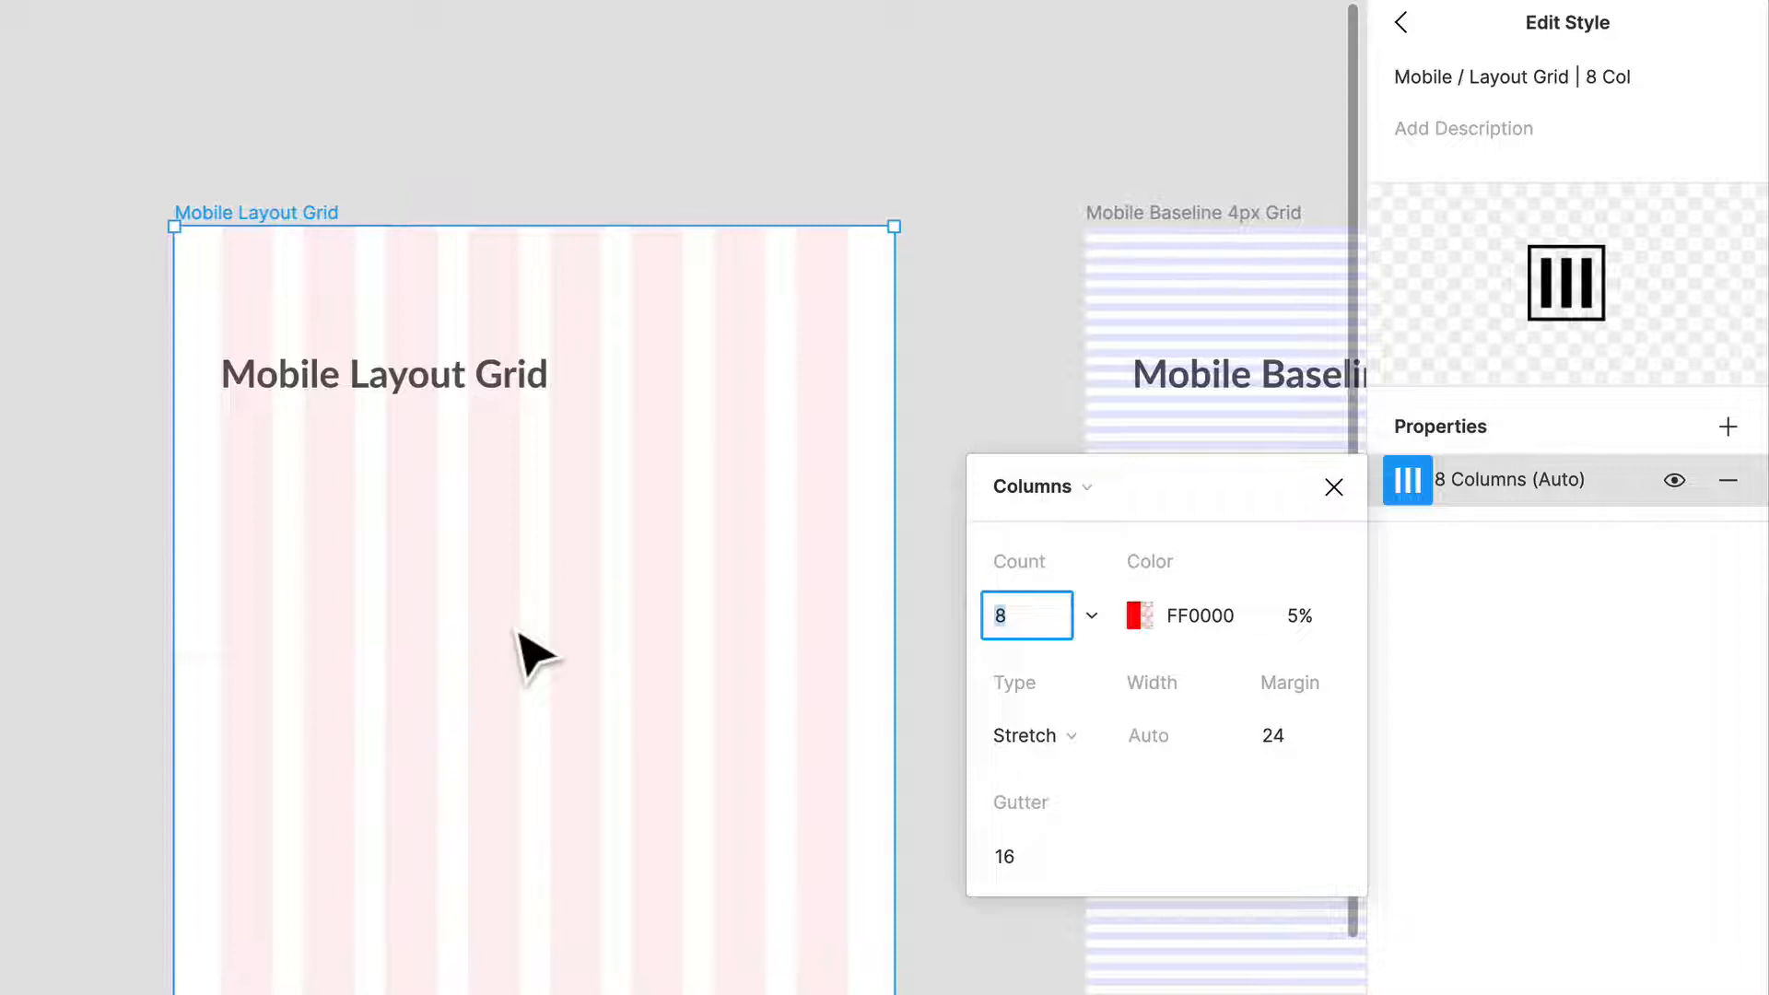
{"action": "mouse_move", "coordinate": [808, 913]}
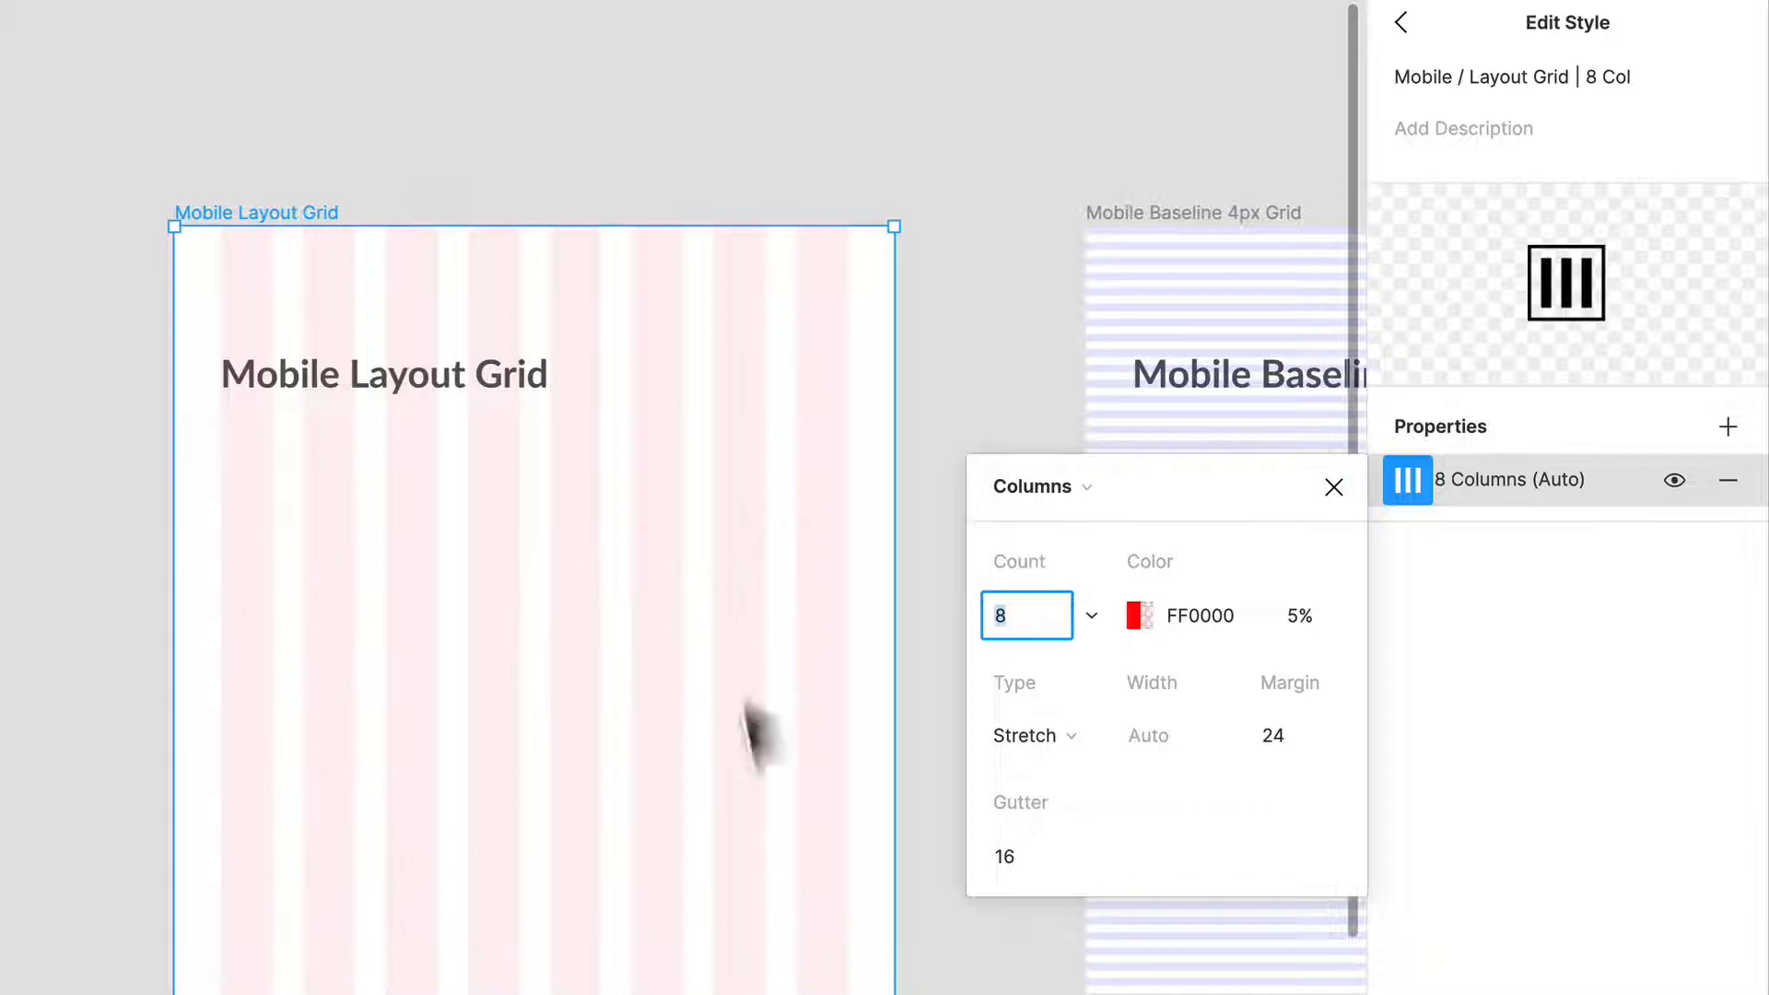
{"action": "mouse_move", "coordinate": [879, 564]}
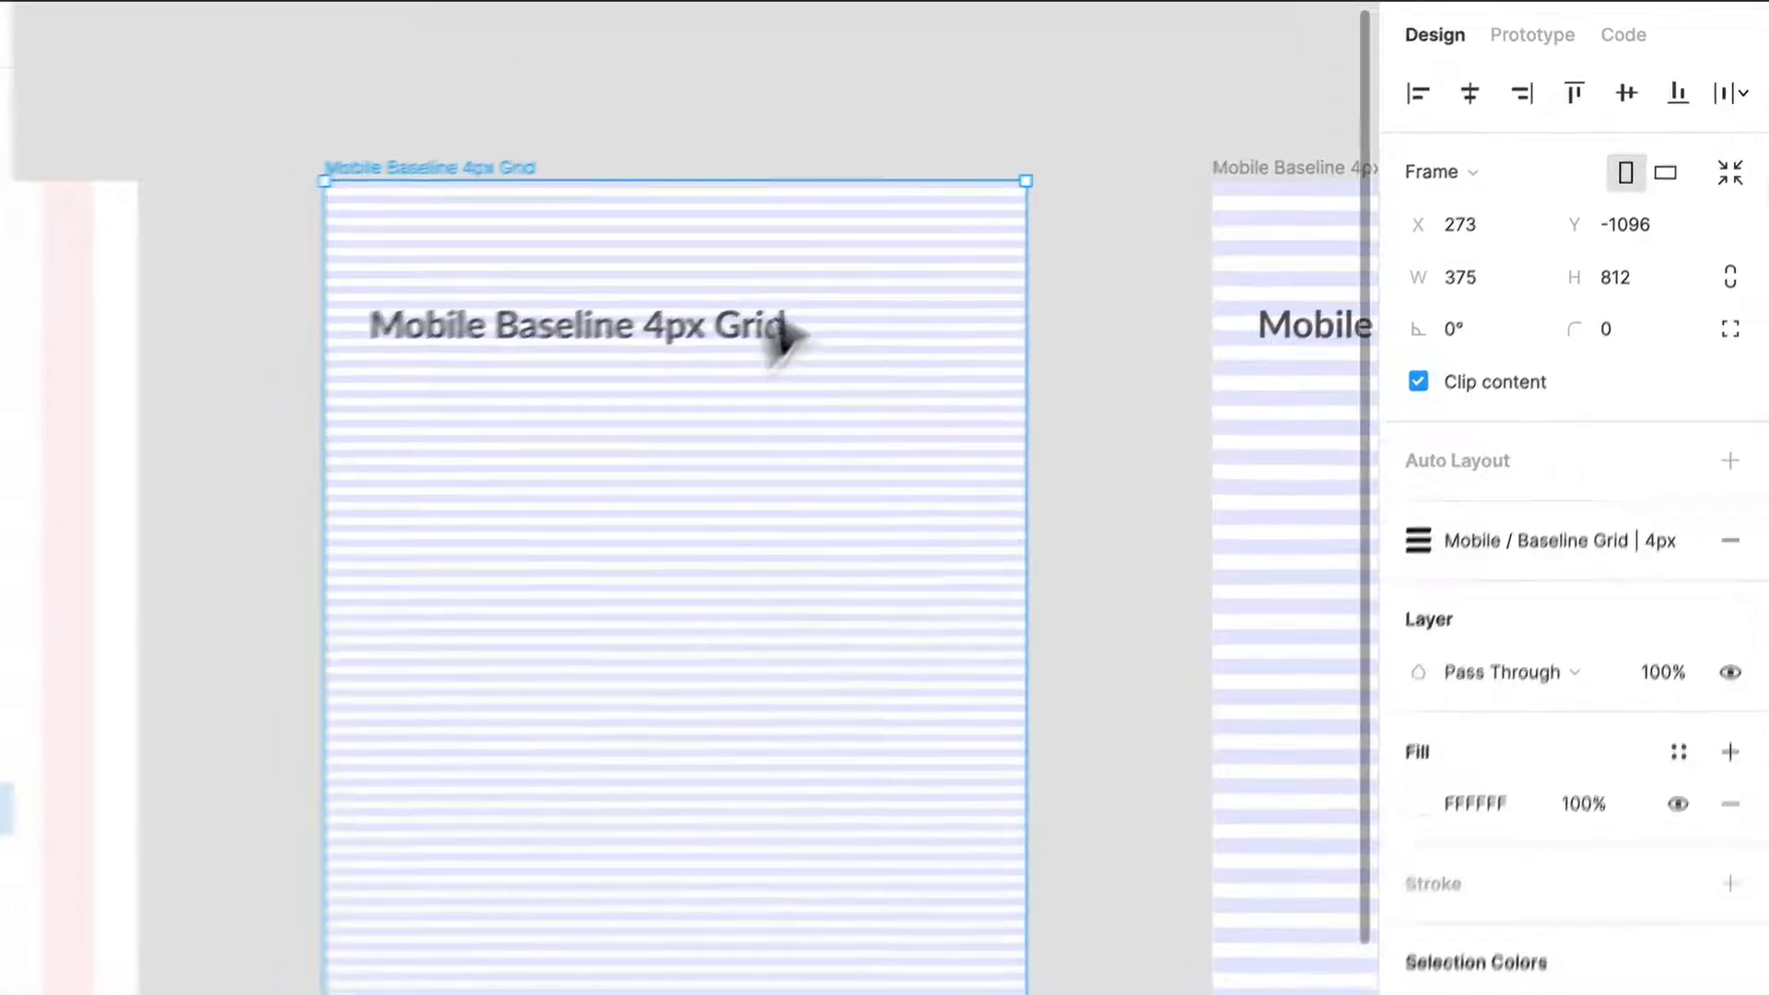
Step: Draw a 308×290 test frame and apply the Baseline Grid | 4px style
{"action": "right_click", "coordinate": [806, 327]}
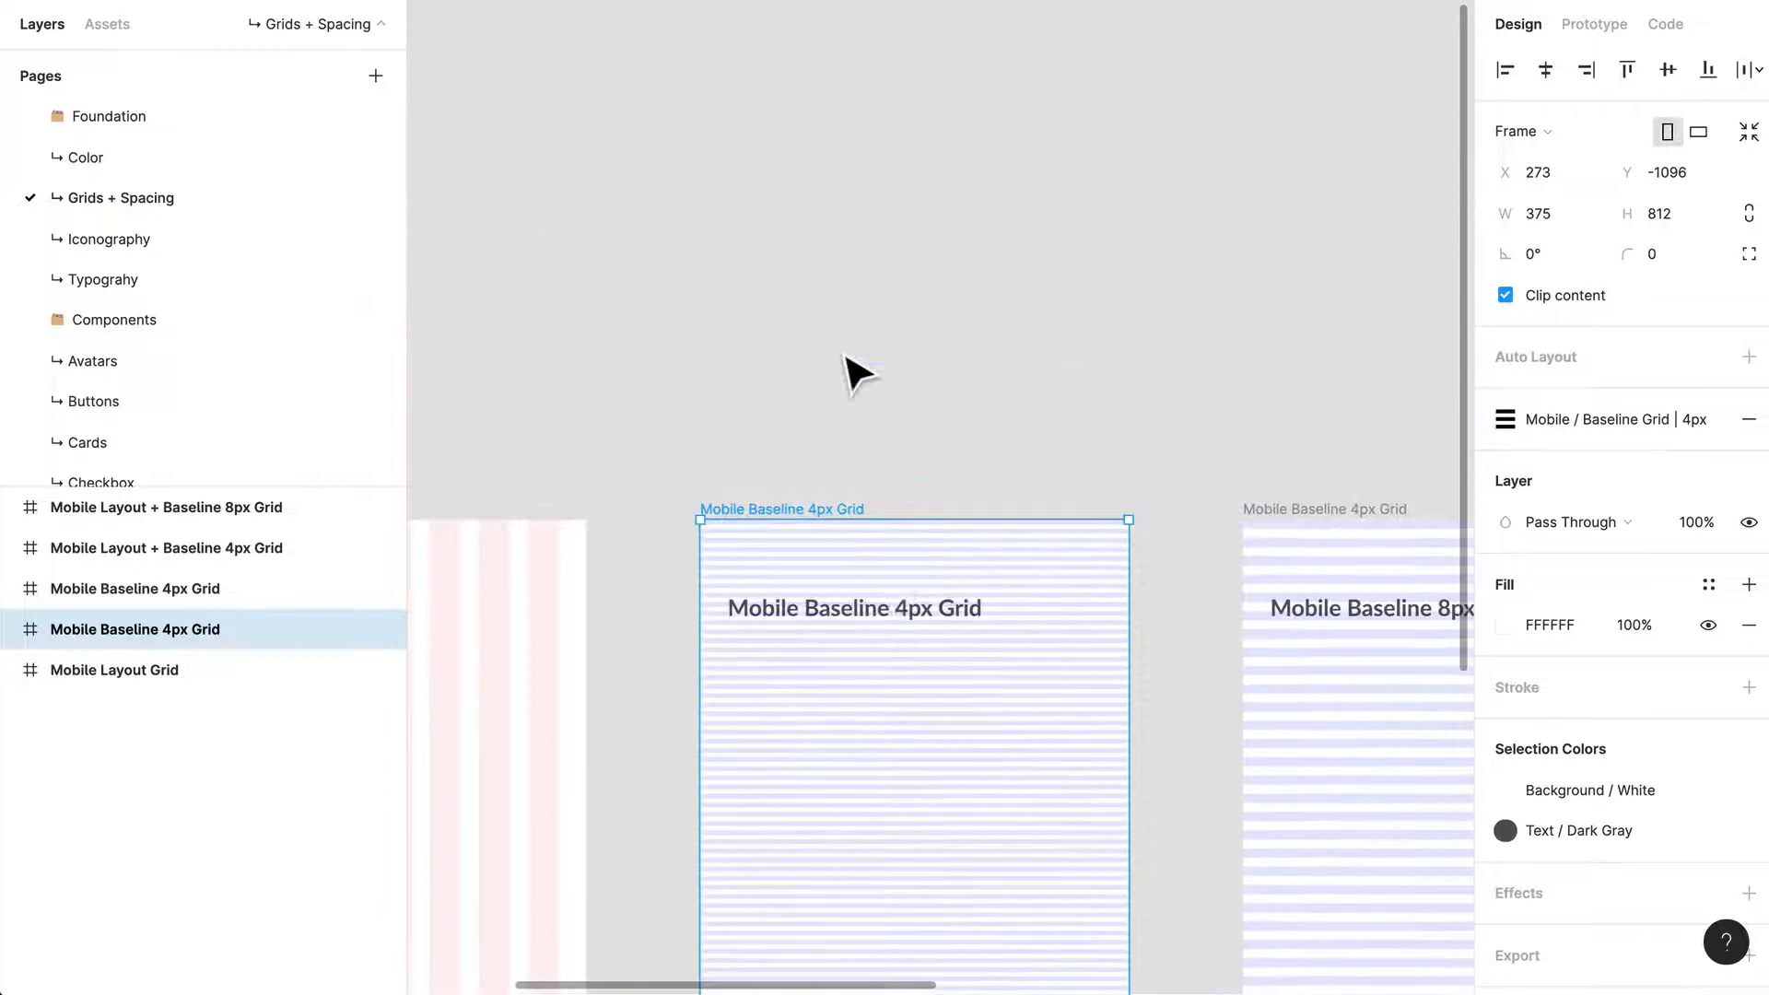
{"action": "left_click_drag", "start_coordinate": [775, 75], "coordinate": [1127, 404]}
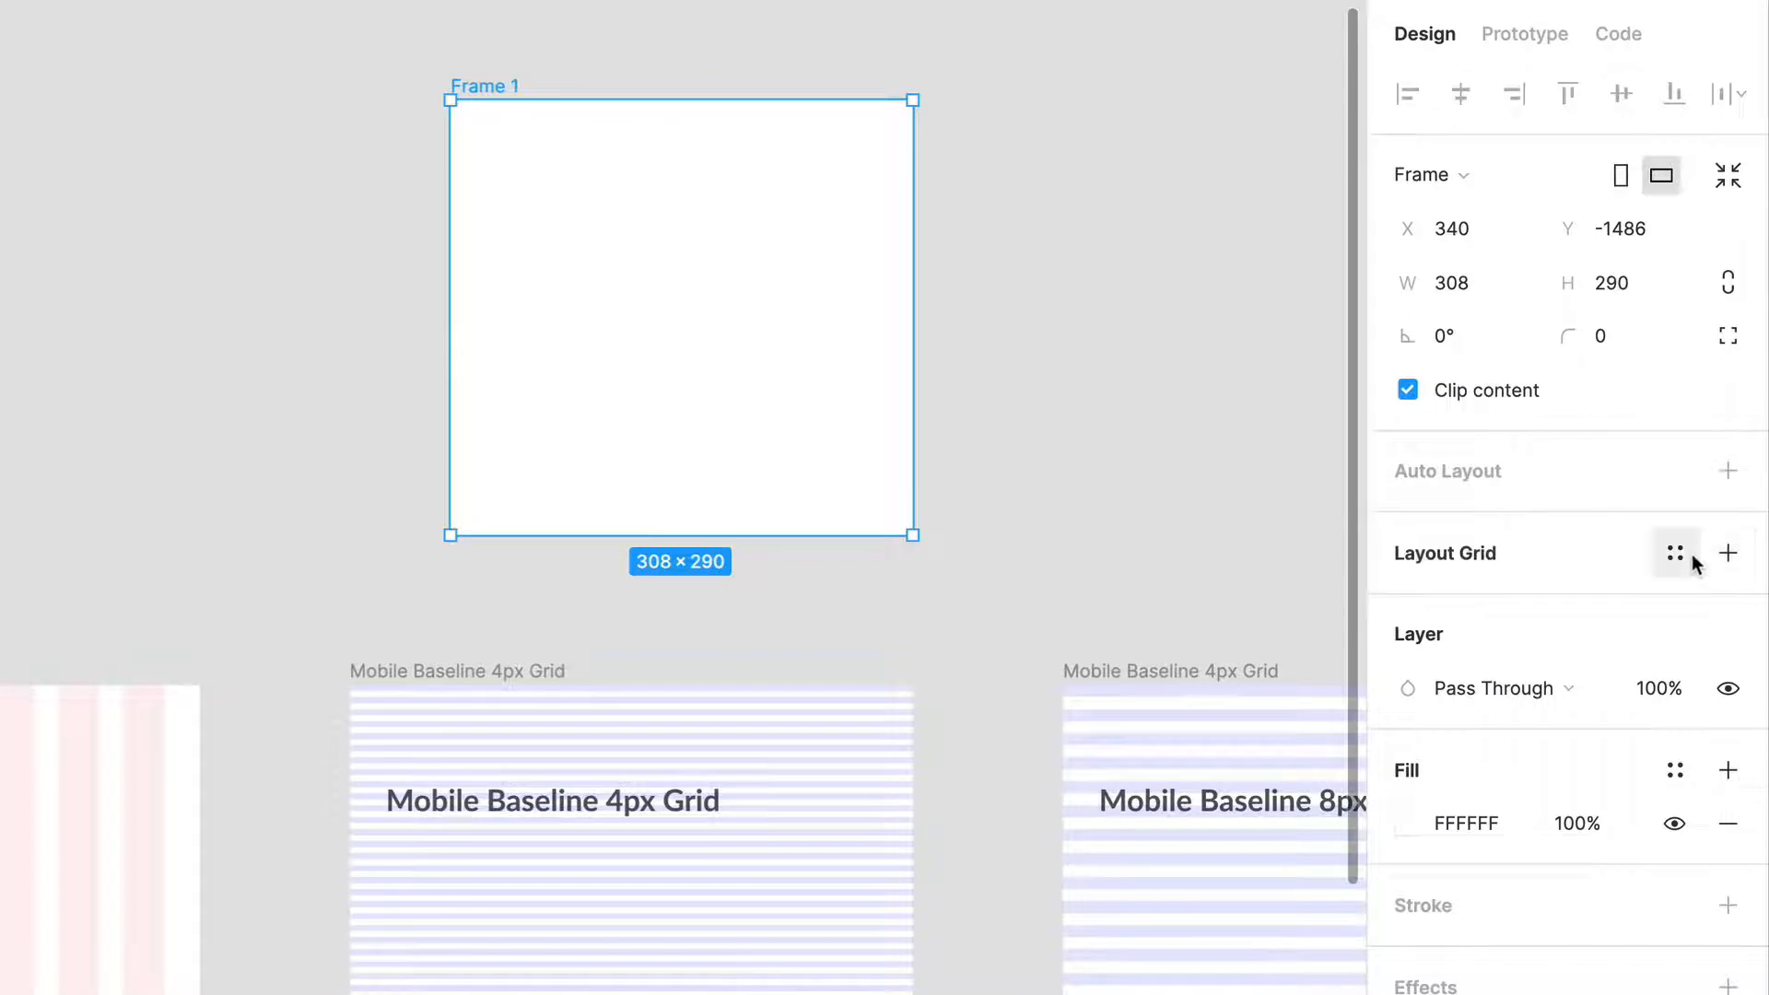
{"action": "left_click", "coordinate": [1673, 552]}
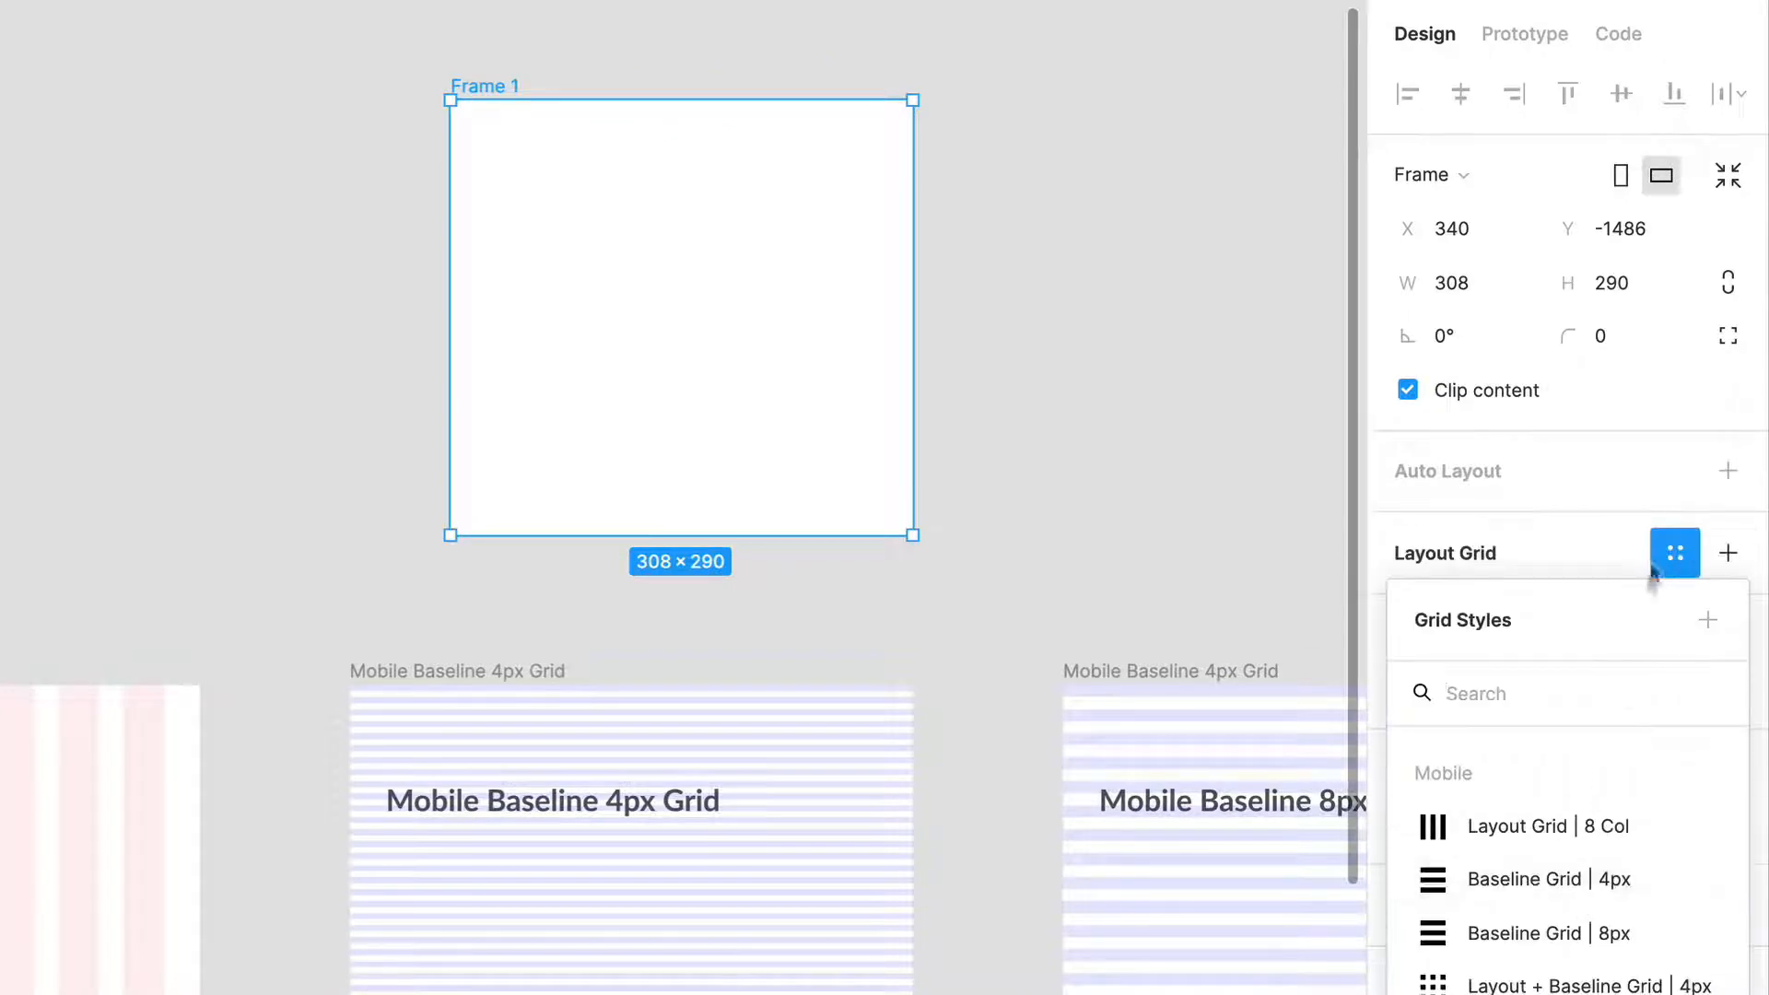
{"action": "left_click", "coordinate": [1547, 880]}
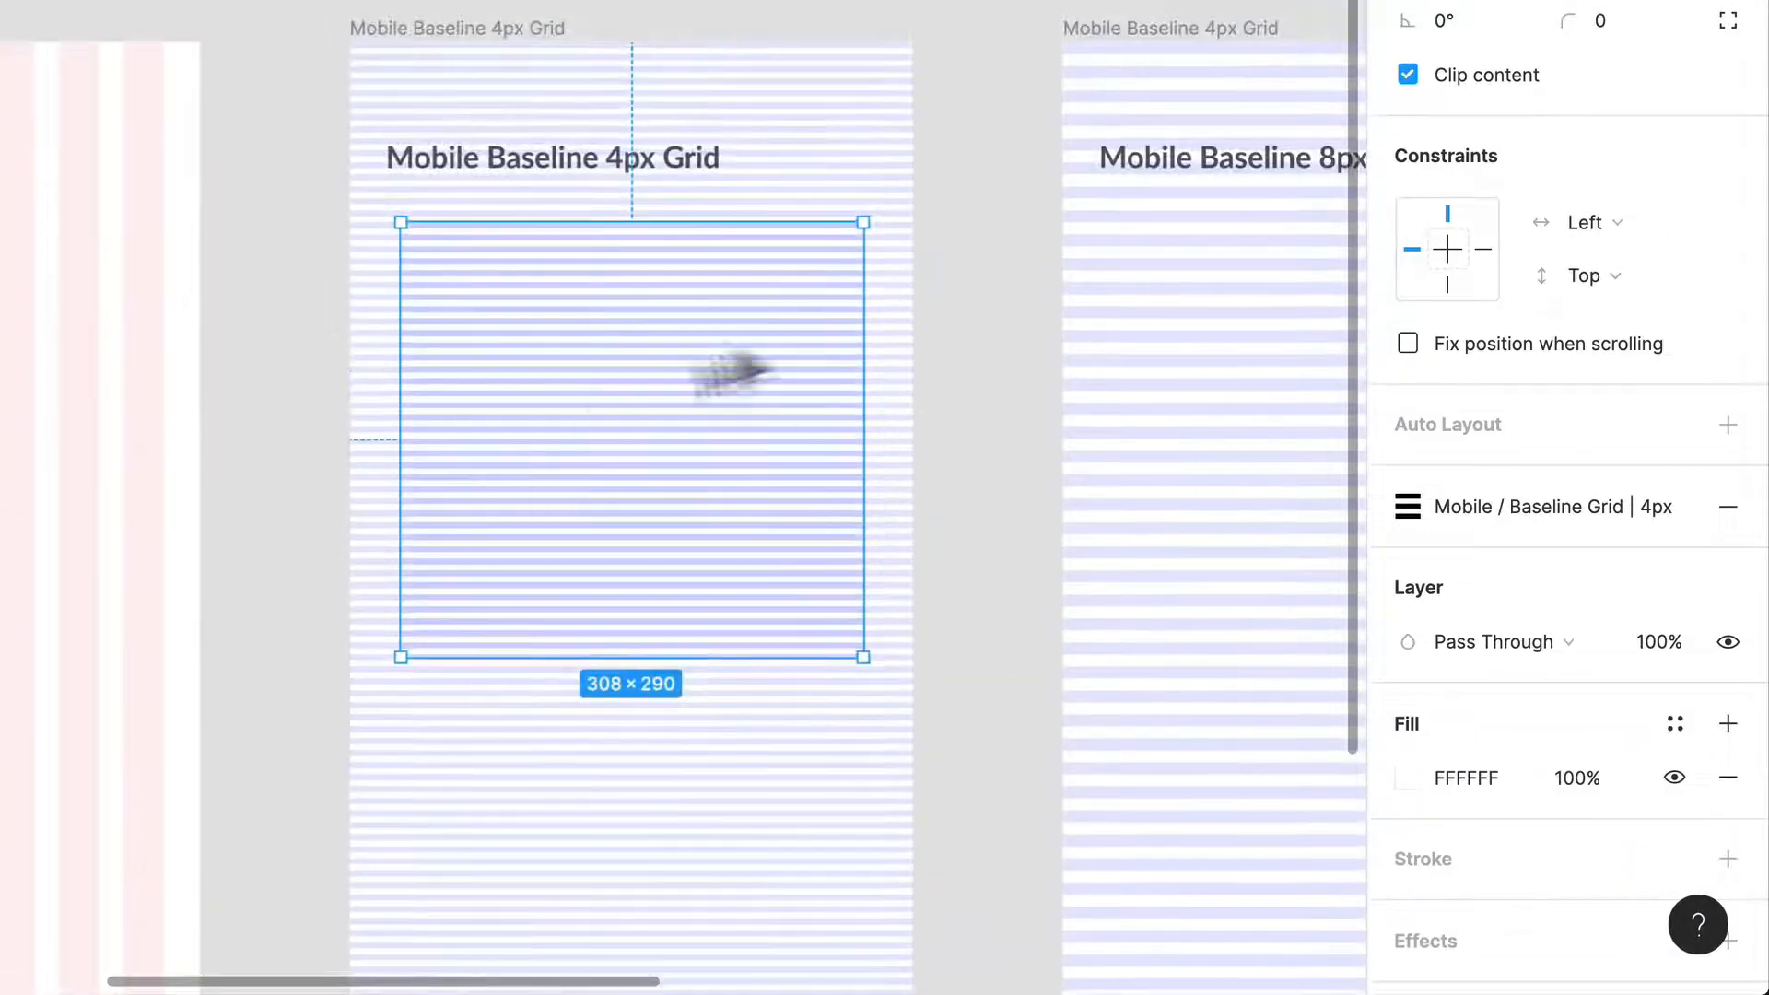
{"action": "mouse_move", "coordinate": [789, 659]}
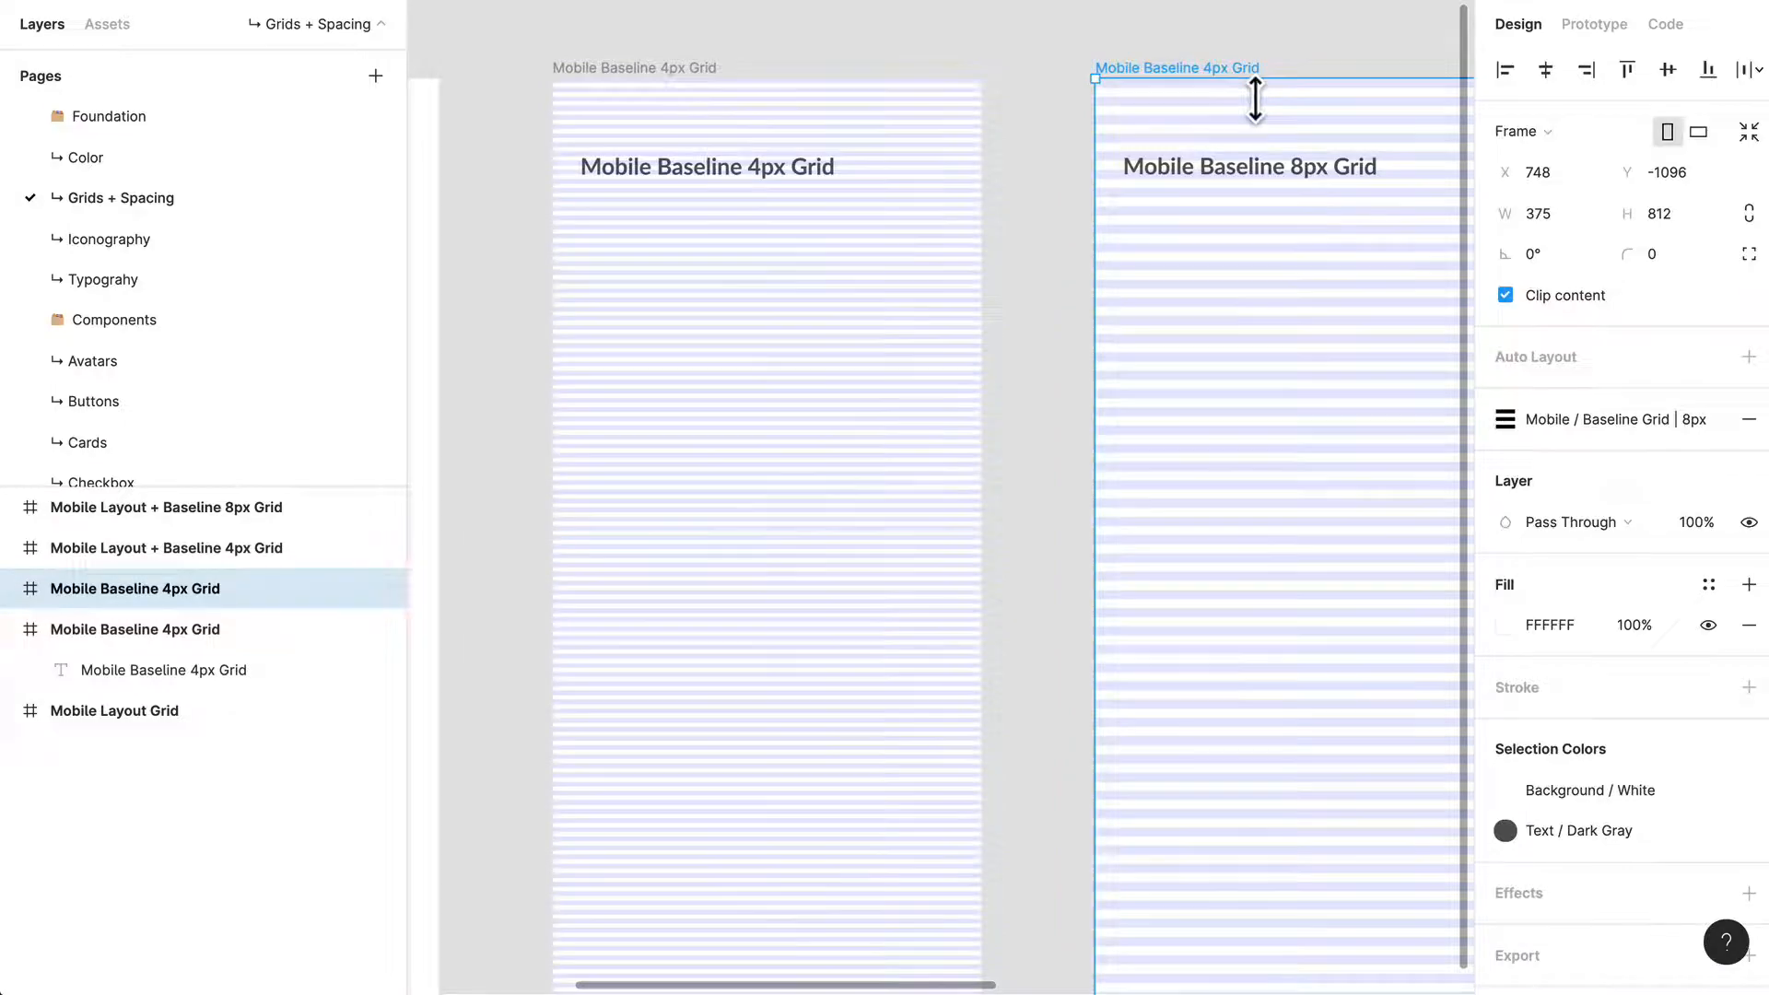
Step: Rename the 8px baseline frame 'Mobile Baseline 8px Grid'
{"action": "double_click", "coordinate": [136, 587]}
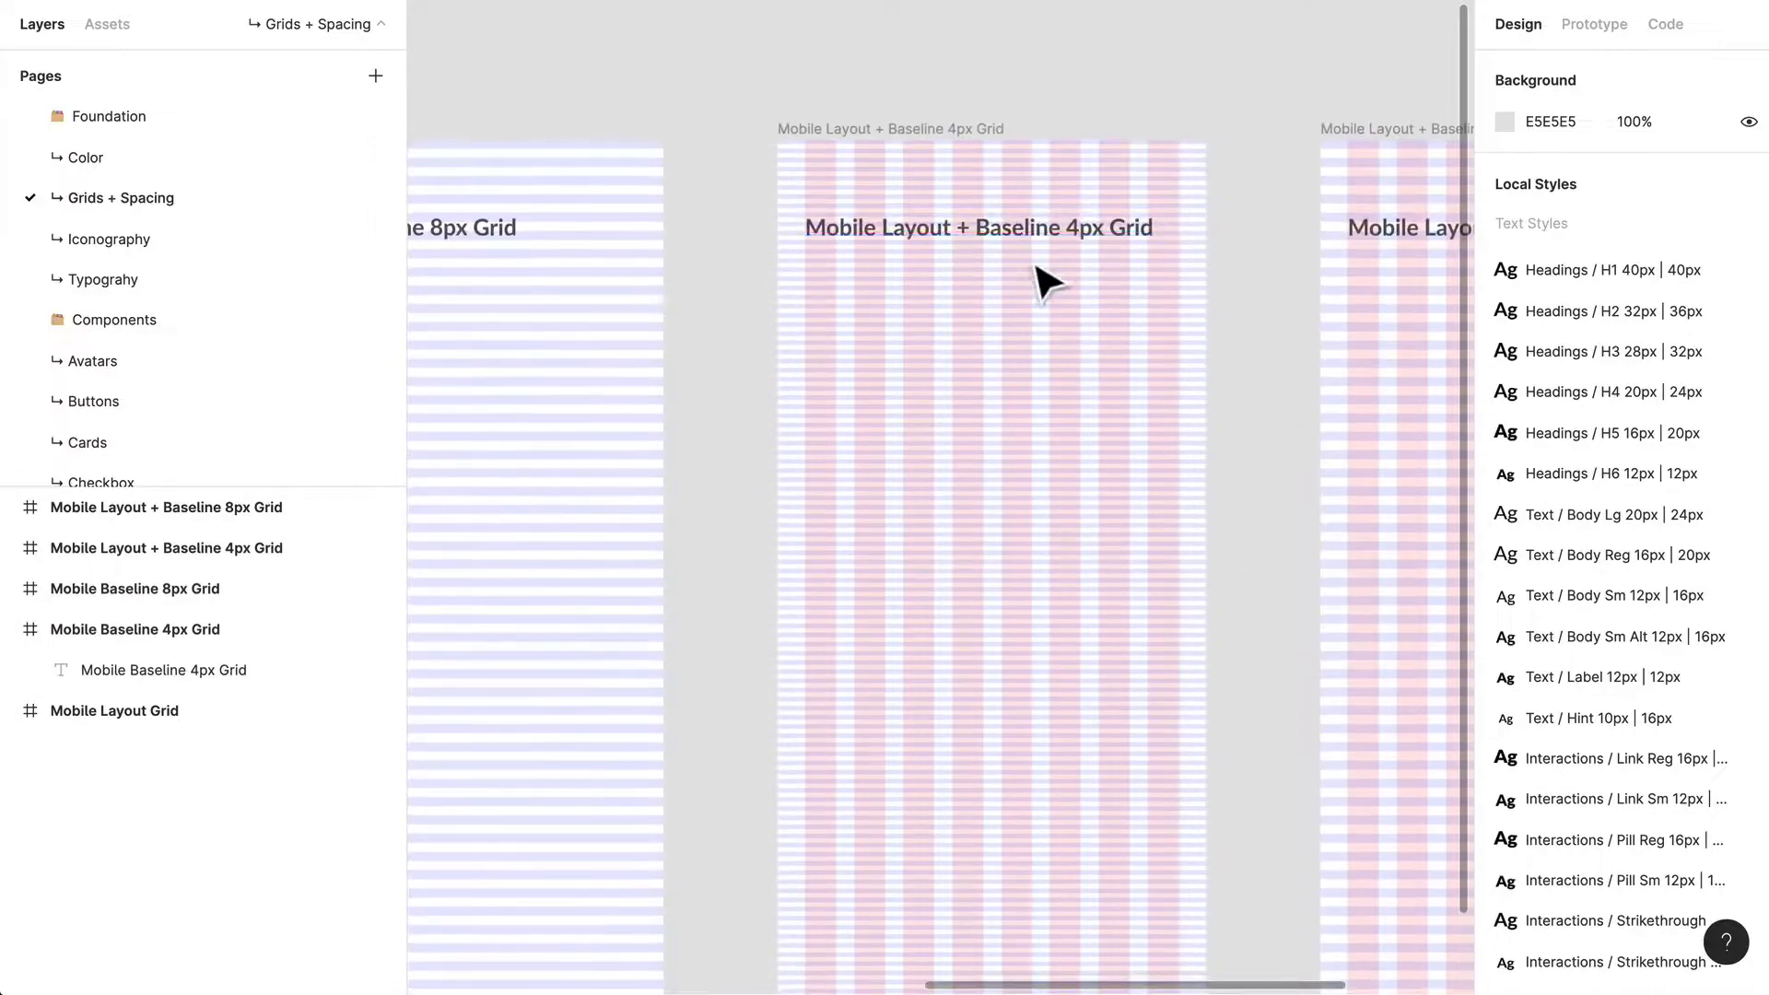
Step: Select the Mobile Layout + Baseline 4px Grid frame and edit its Layout + Baseline Grid | 4px style
{"action": "left_click", "coordinate": [976, 226]}
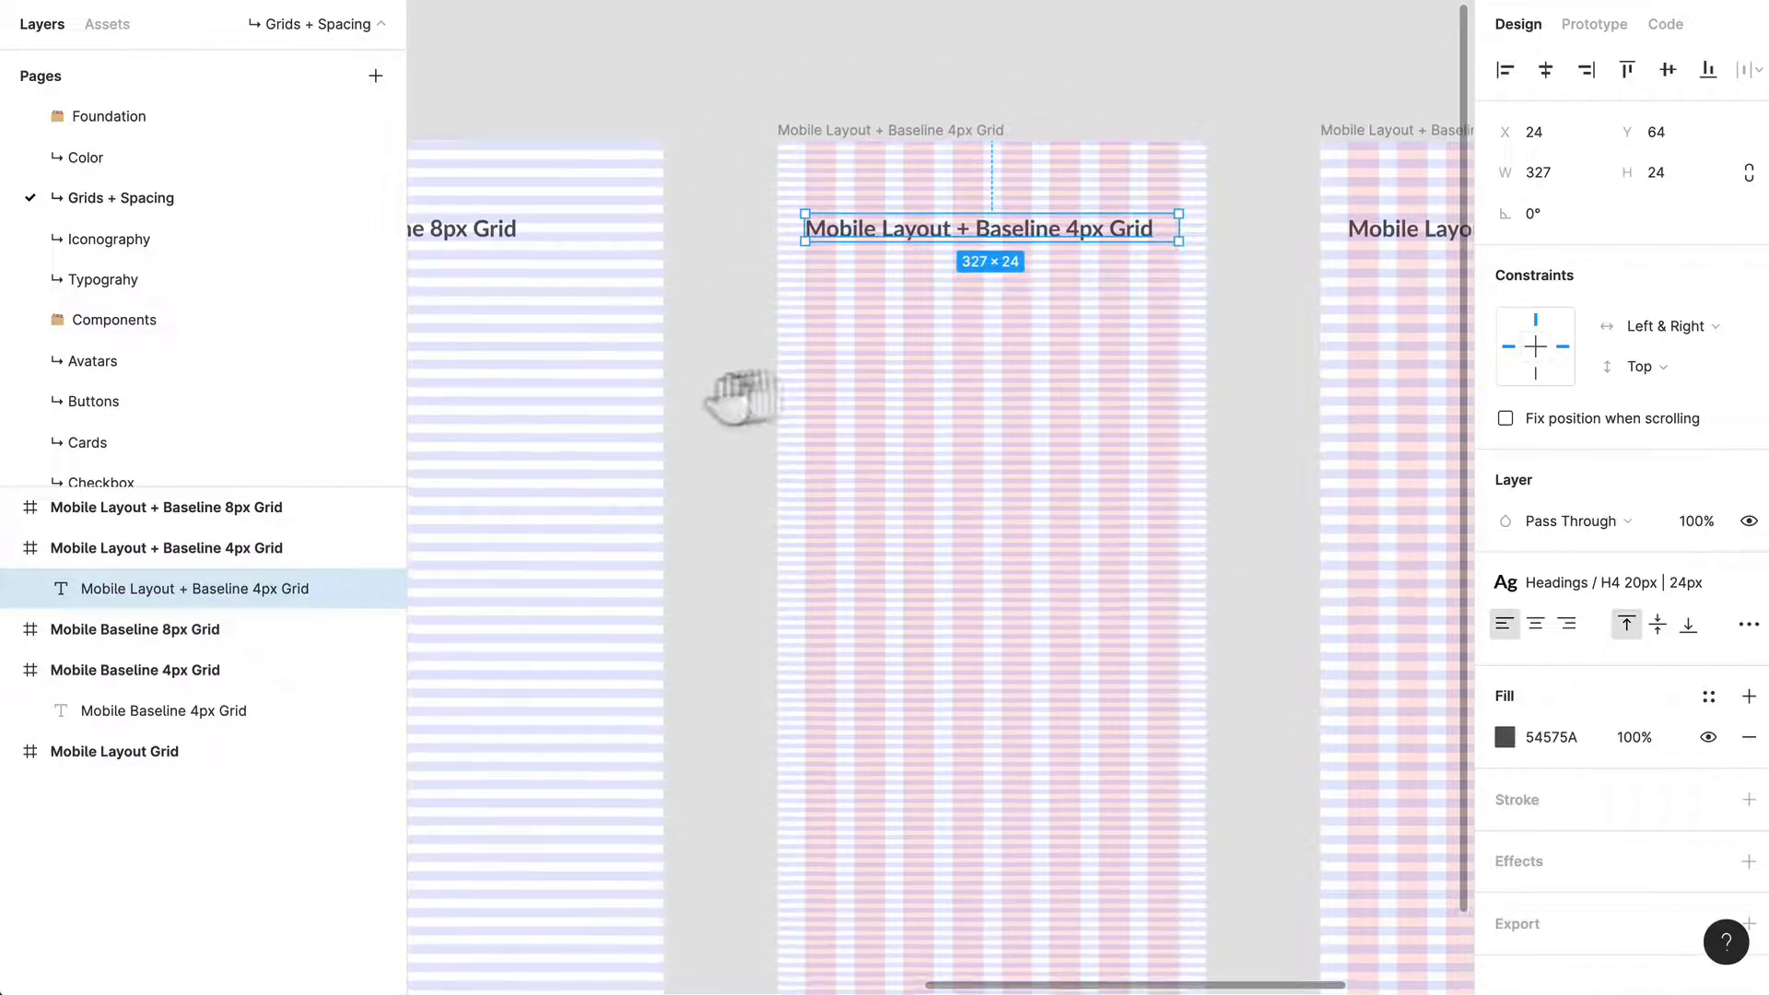
{"action": "left_click", "coordinate": [116, 752]}
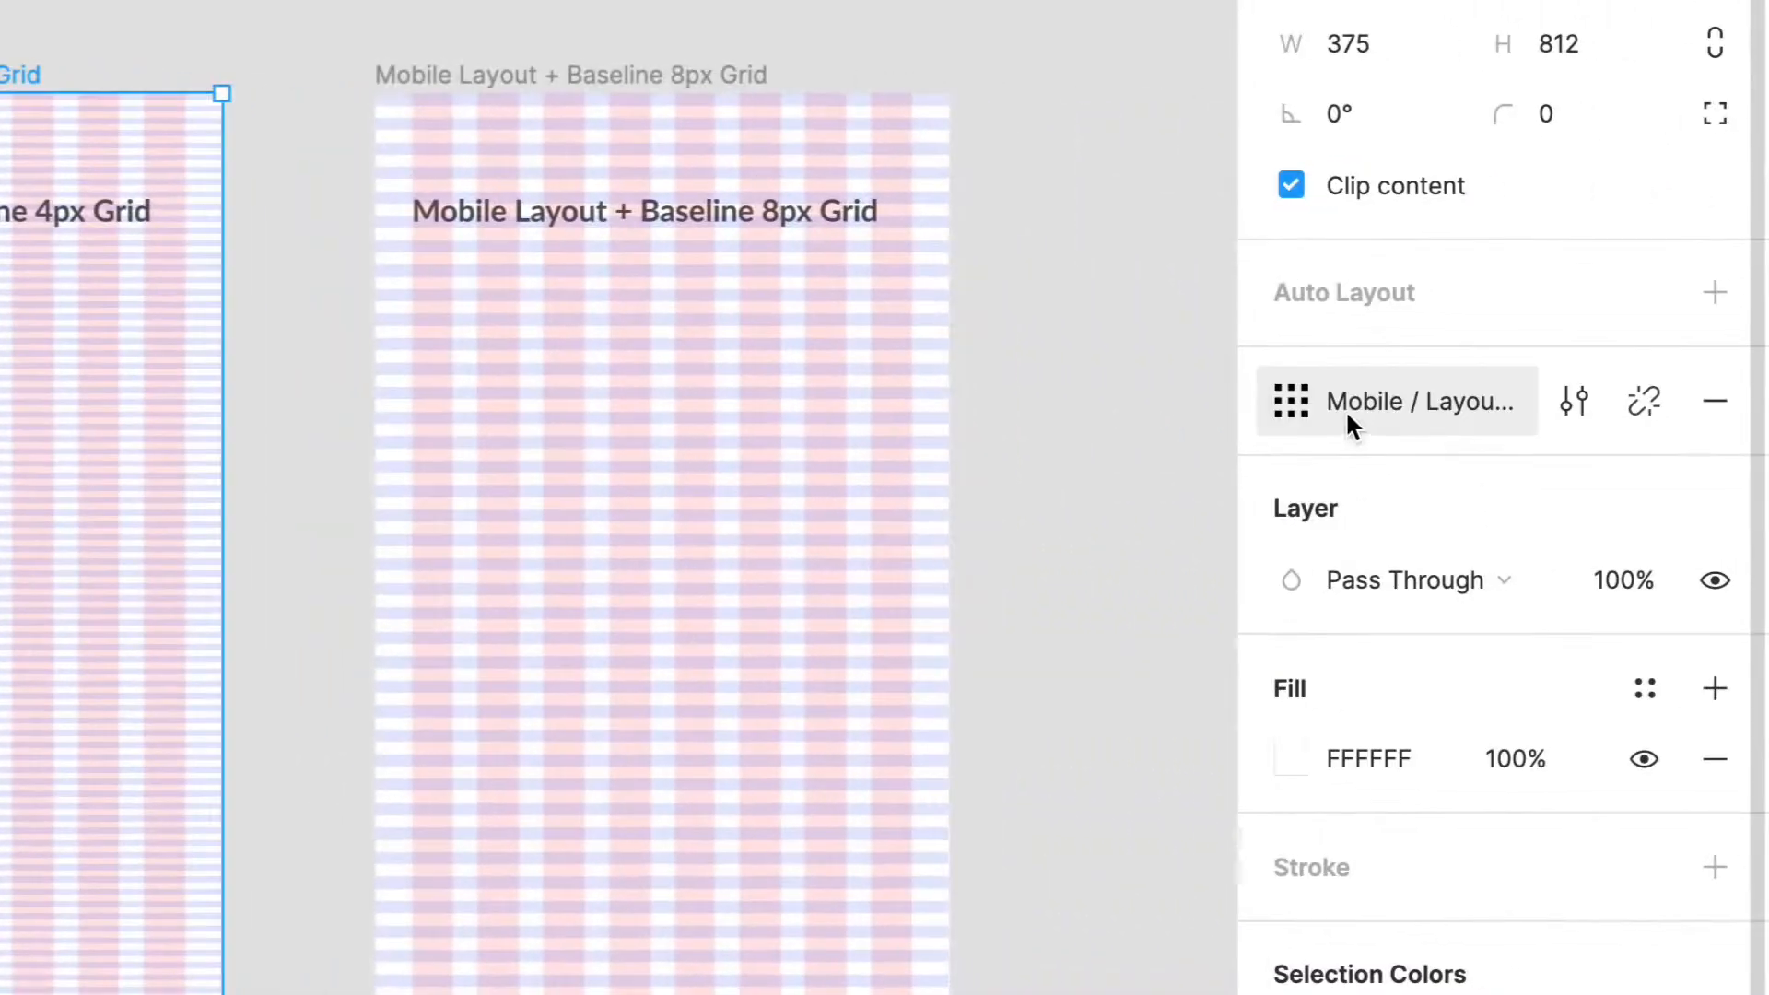
{"action": "left_click", "coordinate": [1290, 400]}
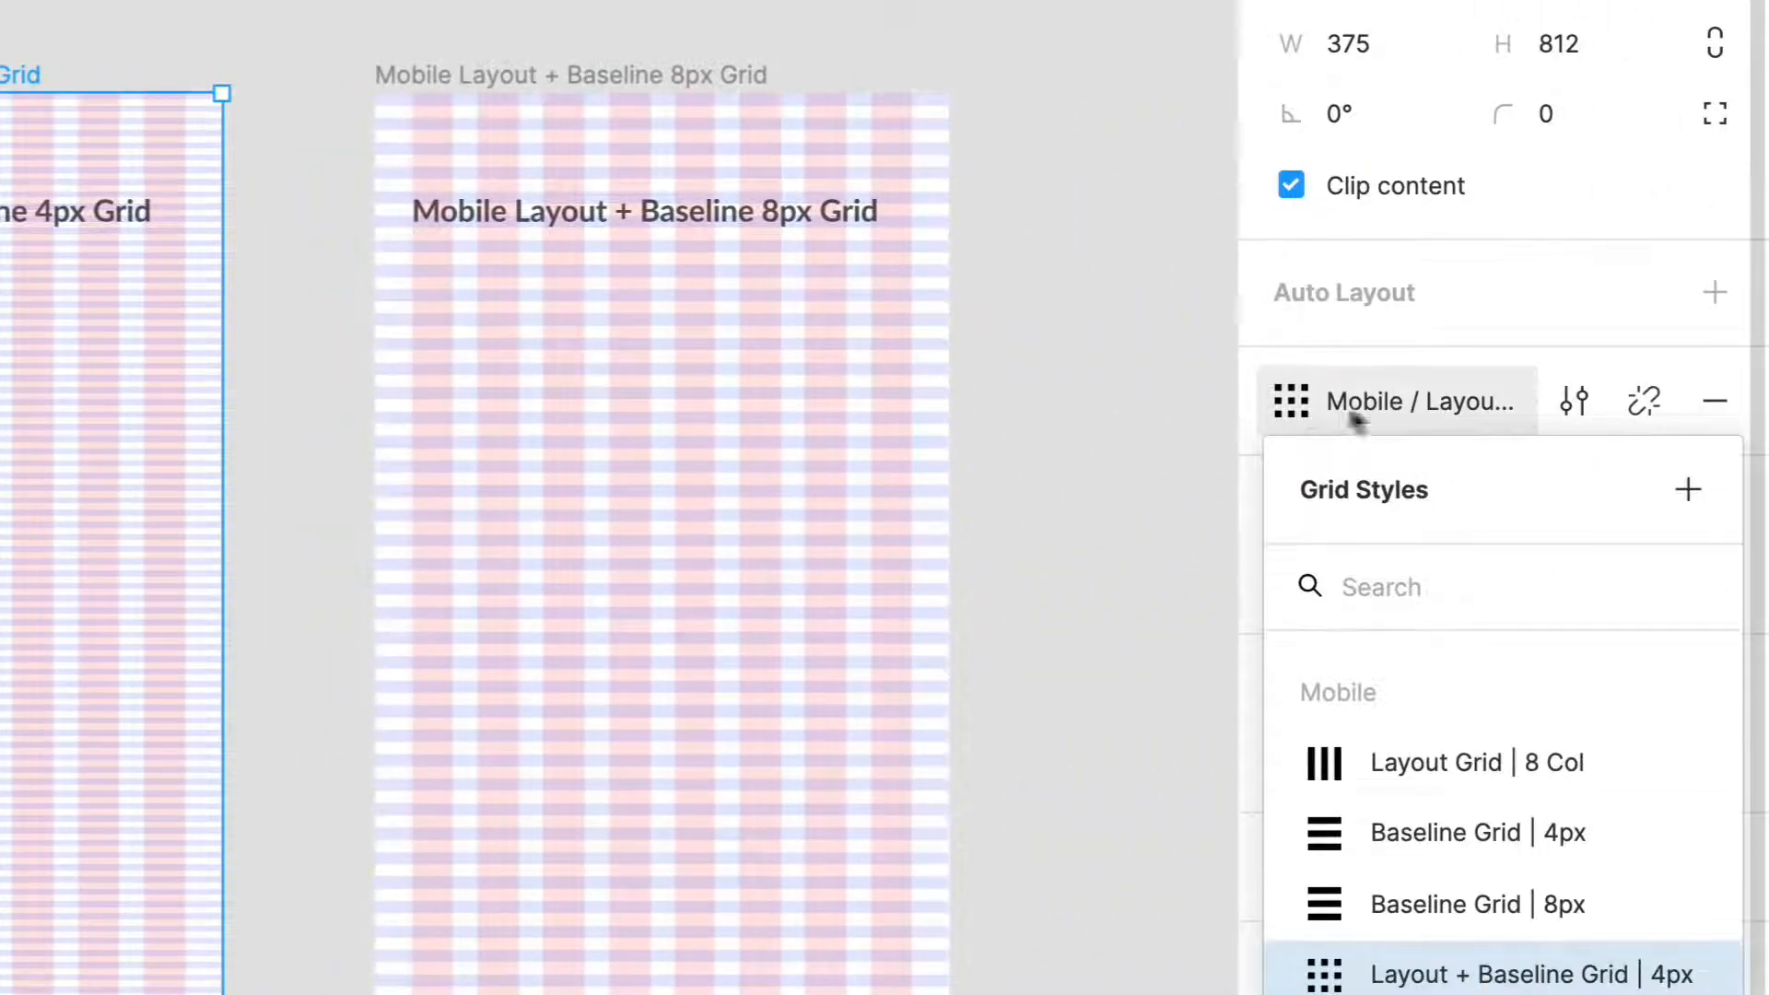
{"action": "mouse_move", "coordinate": [1572, 400]}
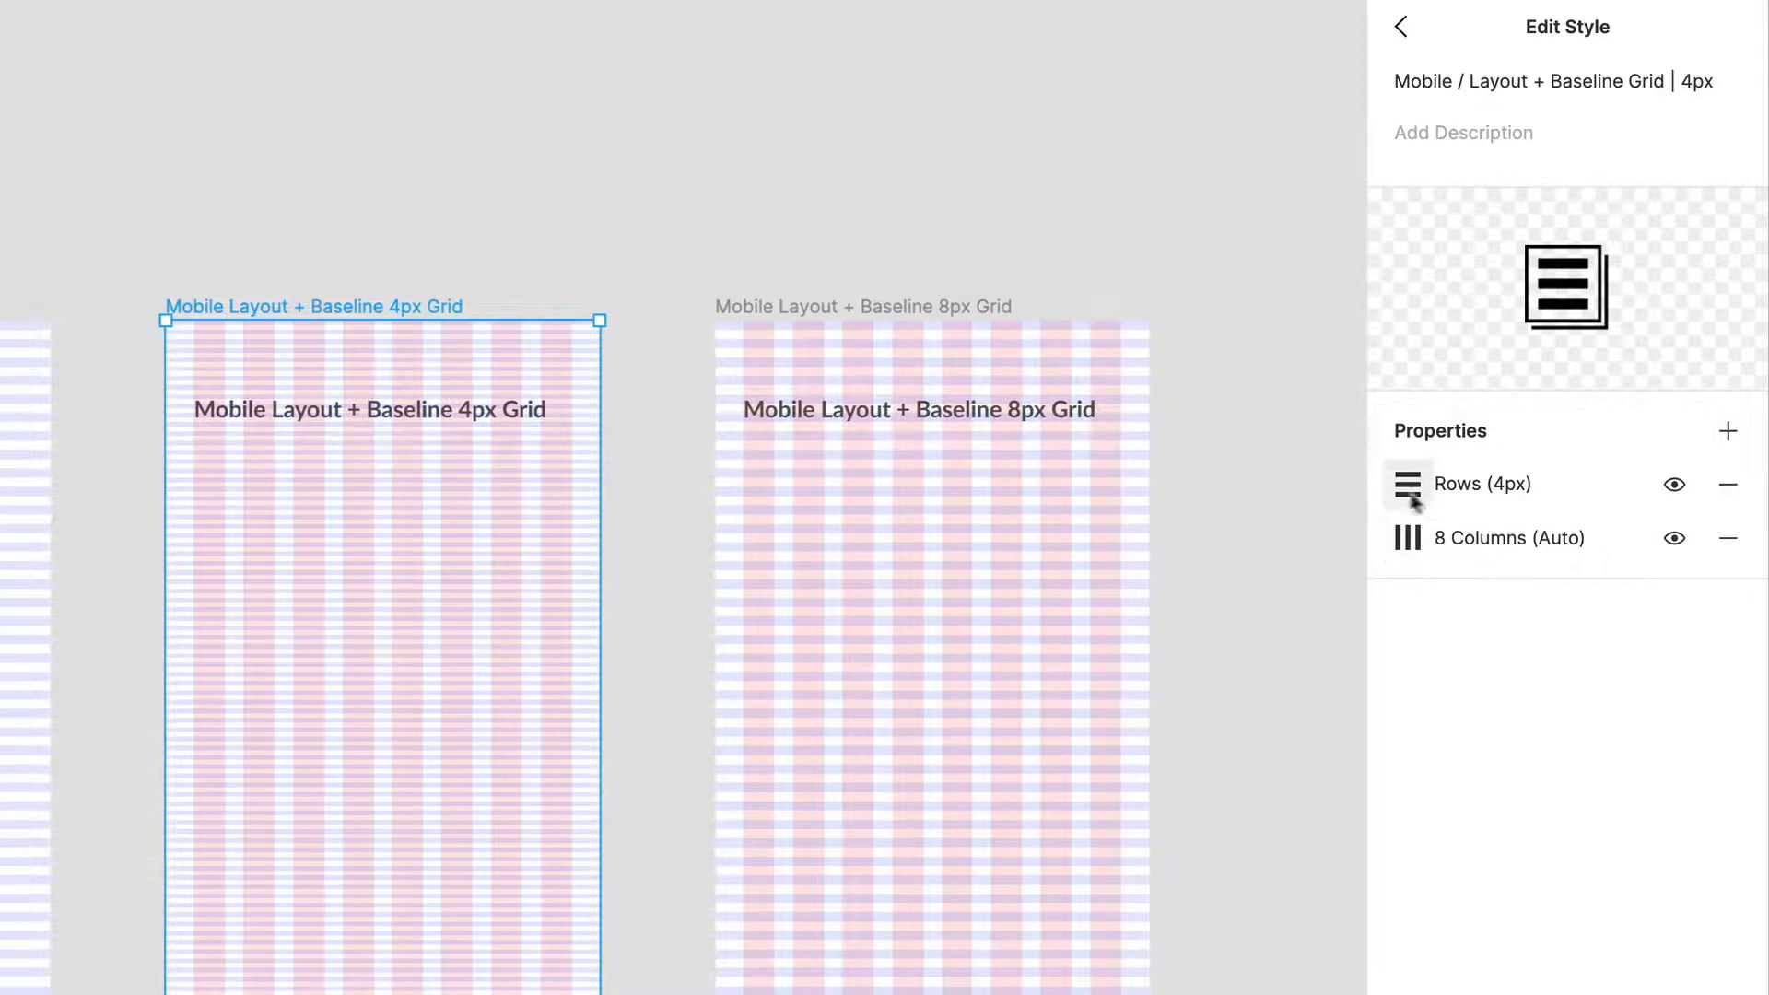
Step: Give the style's rows Top type, height 4, gutter 4, colour 0029FF at 10%
{"action": "left_click", "coordinate": [1407, 483]}
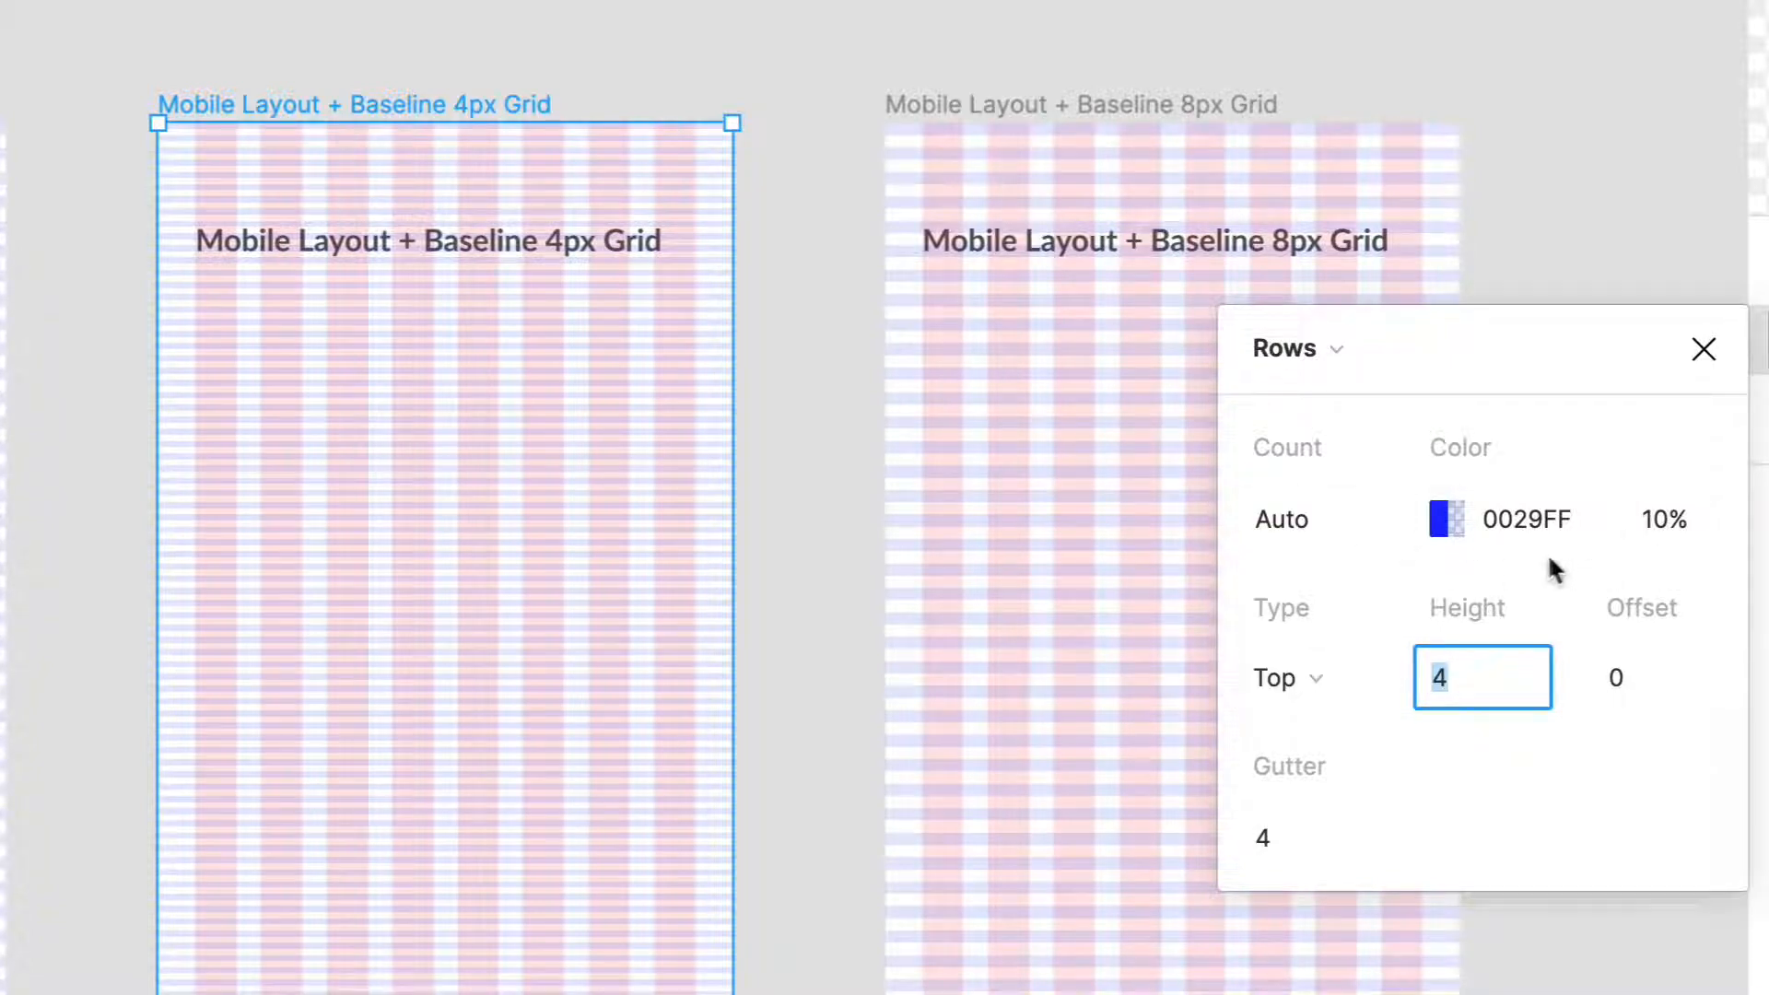
{"action": "mouse_move", "coordinate": [722, 564]}
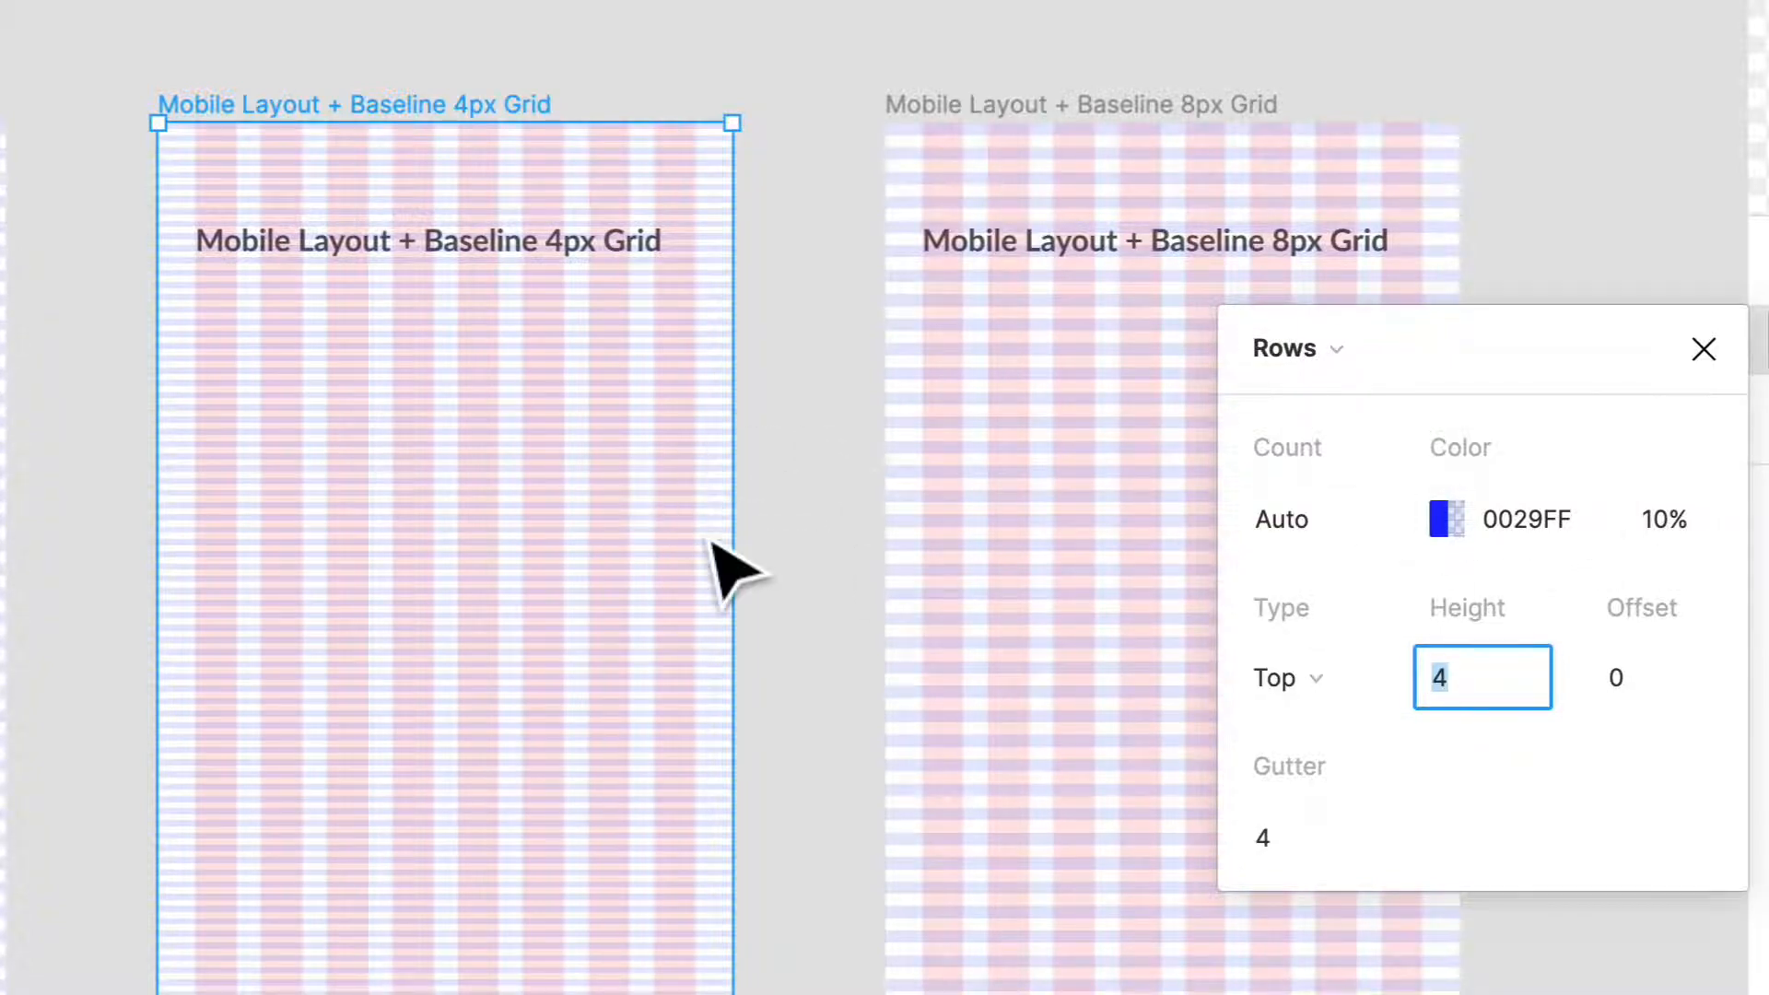
{"action": "mouse_move", "coordinate": [485, 497]}
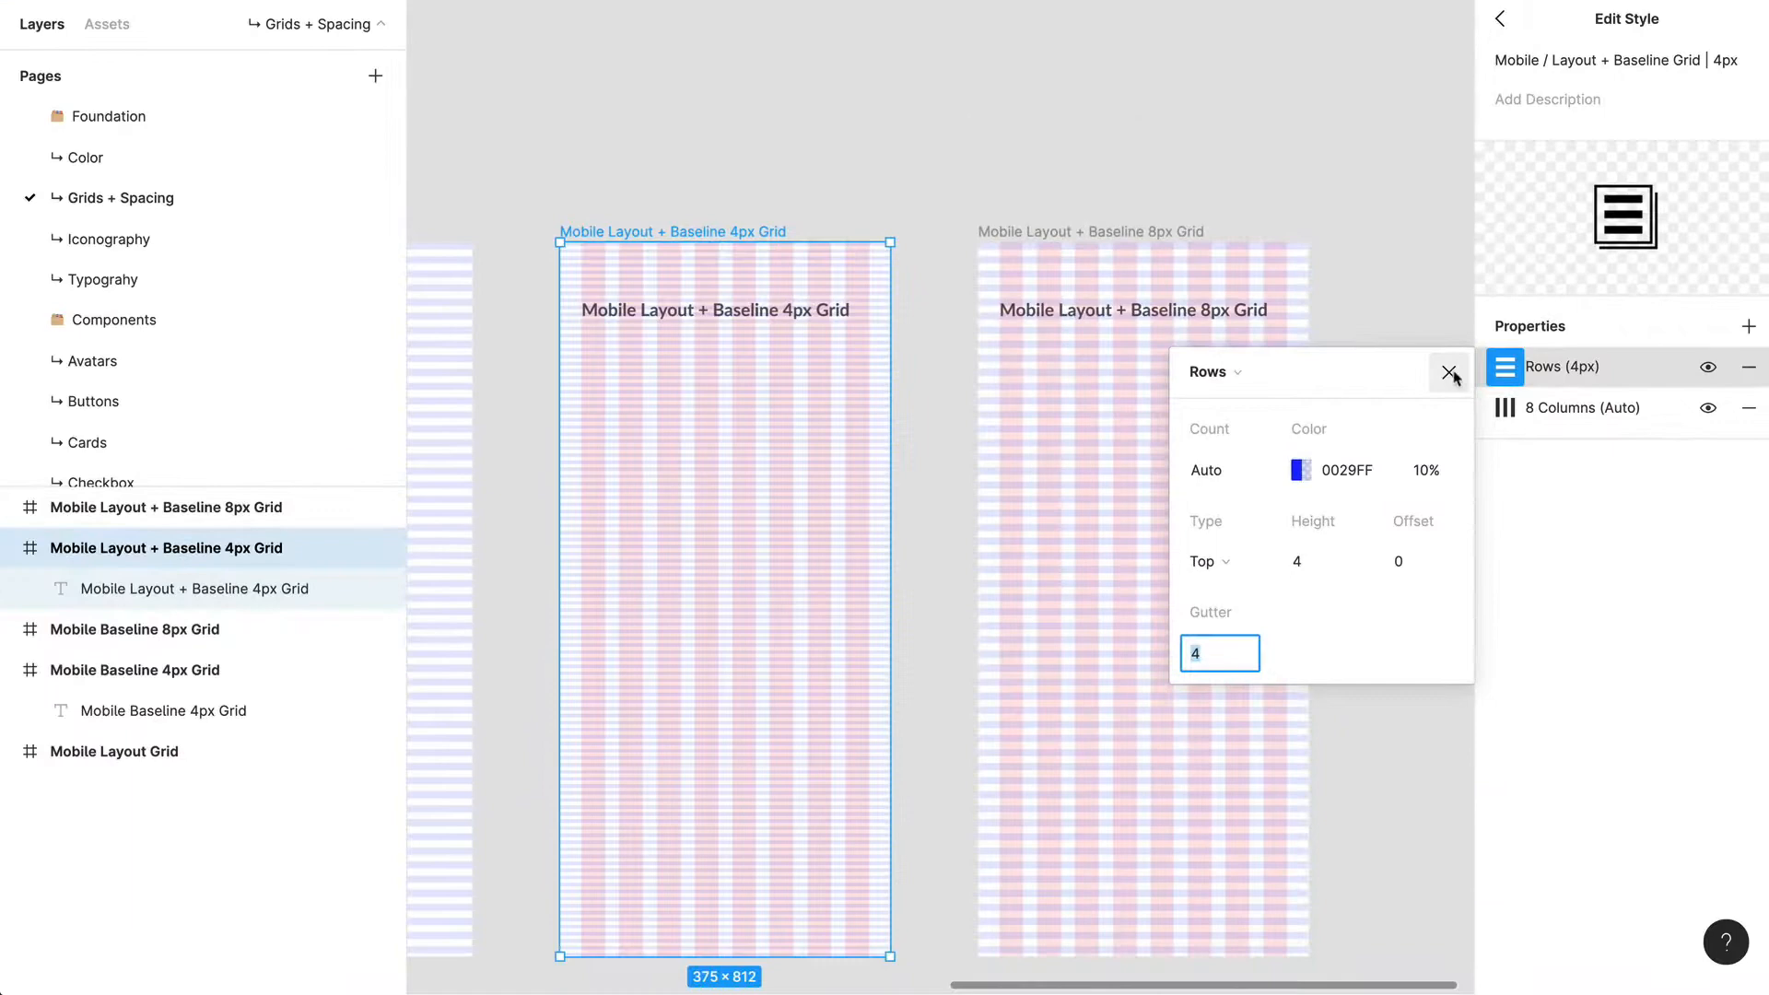
Step: Close the rows settings and scroll the canvas to the Mobile Layout Grid frame
{"action": "left_click", "coordinate": [1451, 373]}
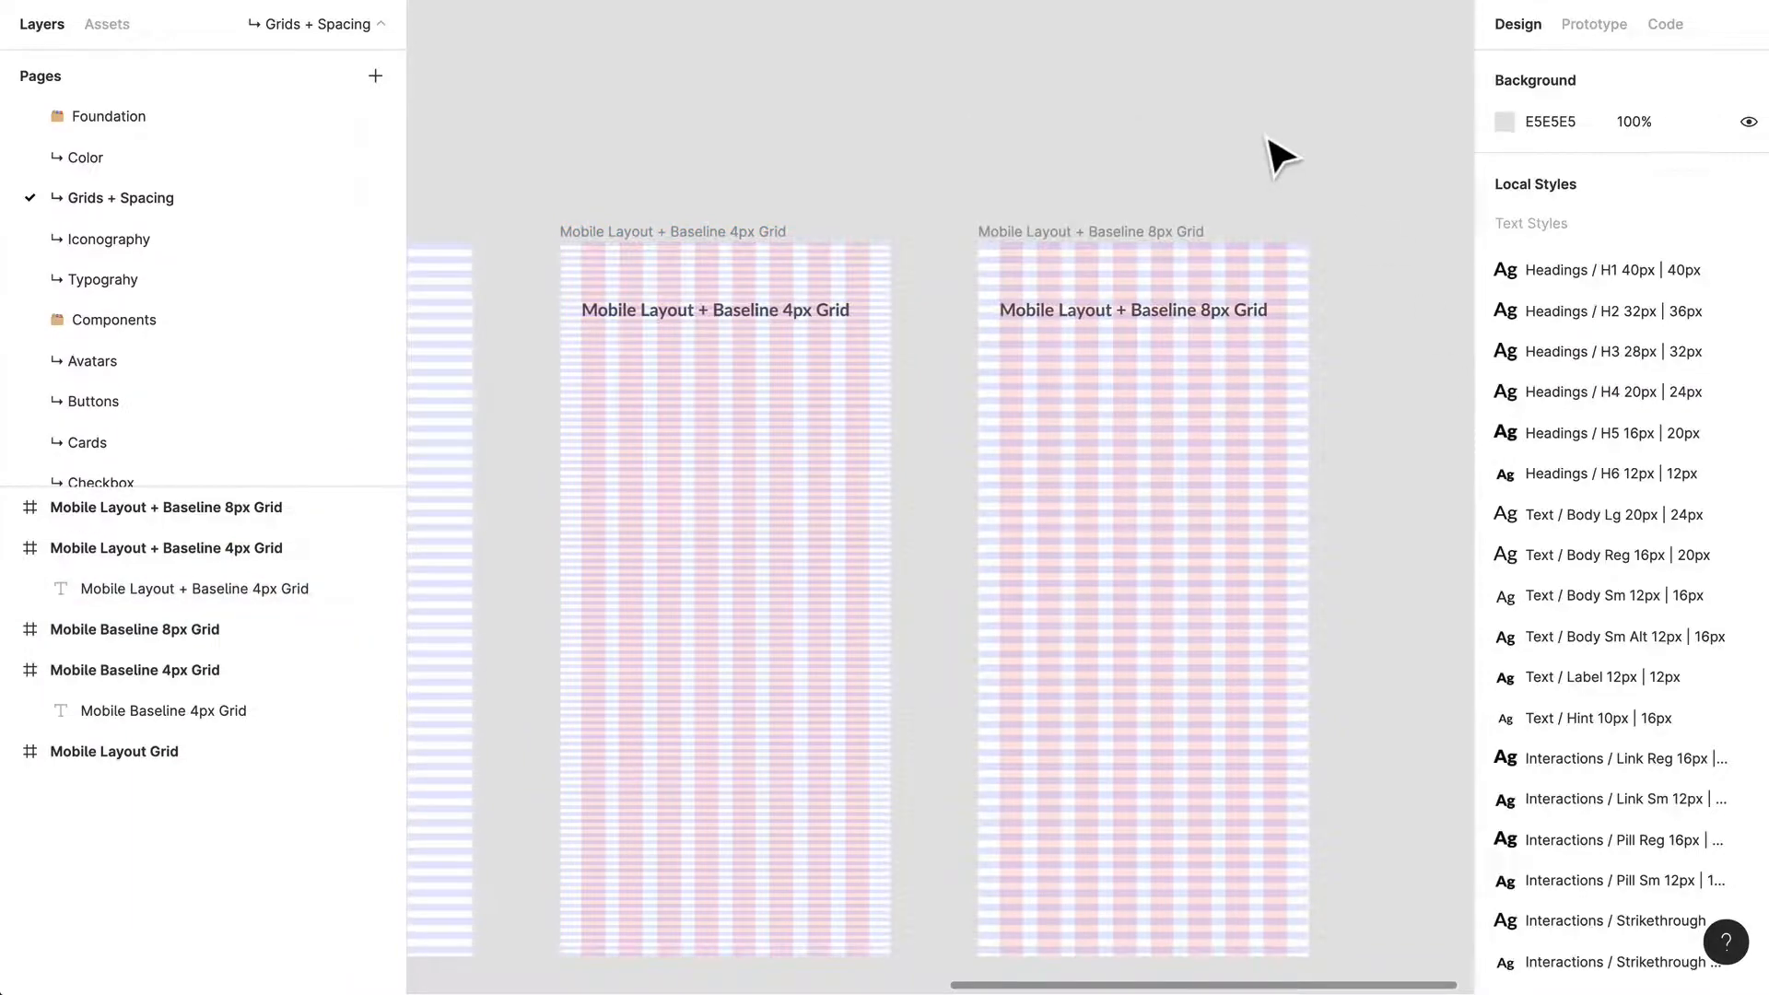
{"action": "mouse_move", "coordinate": [812, 155]}
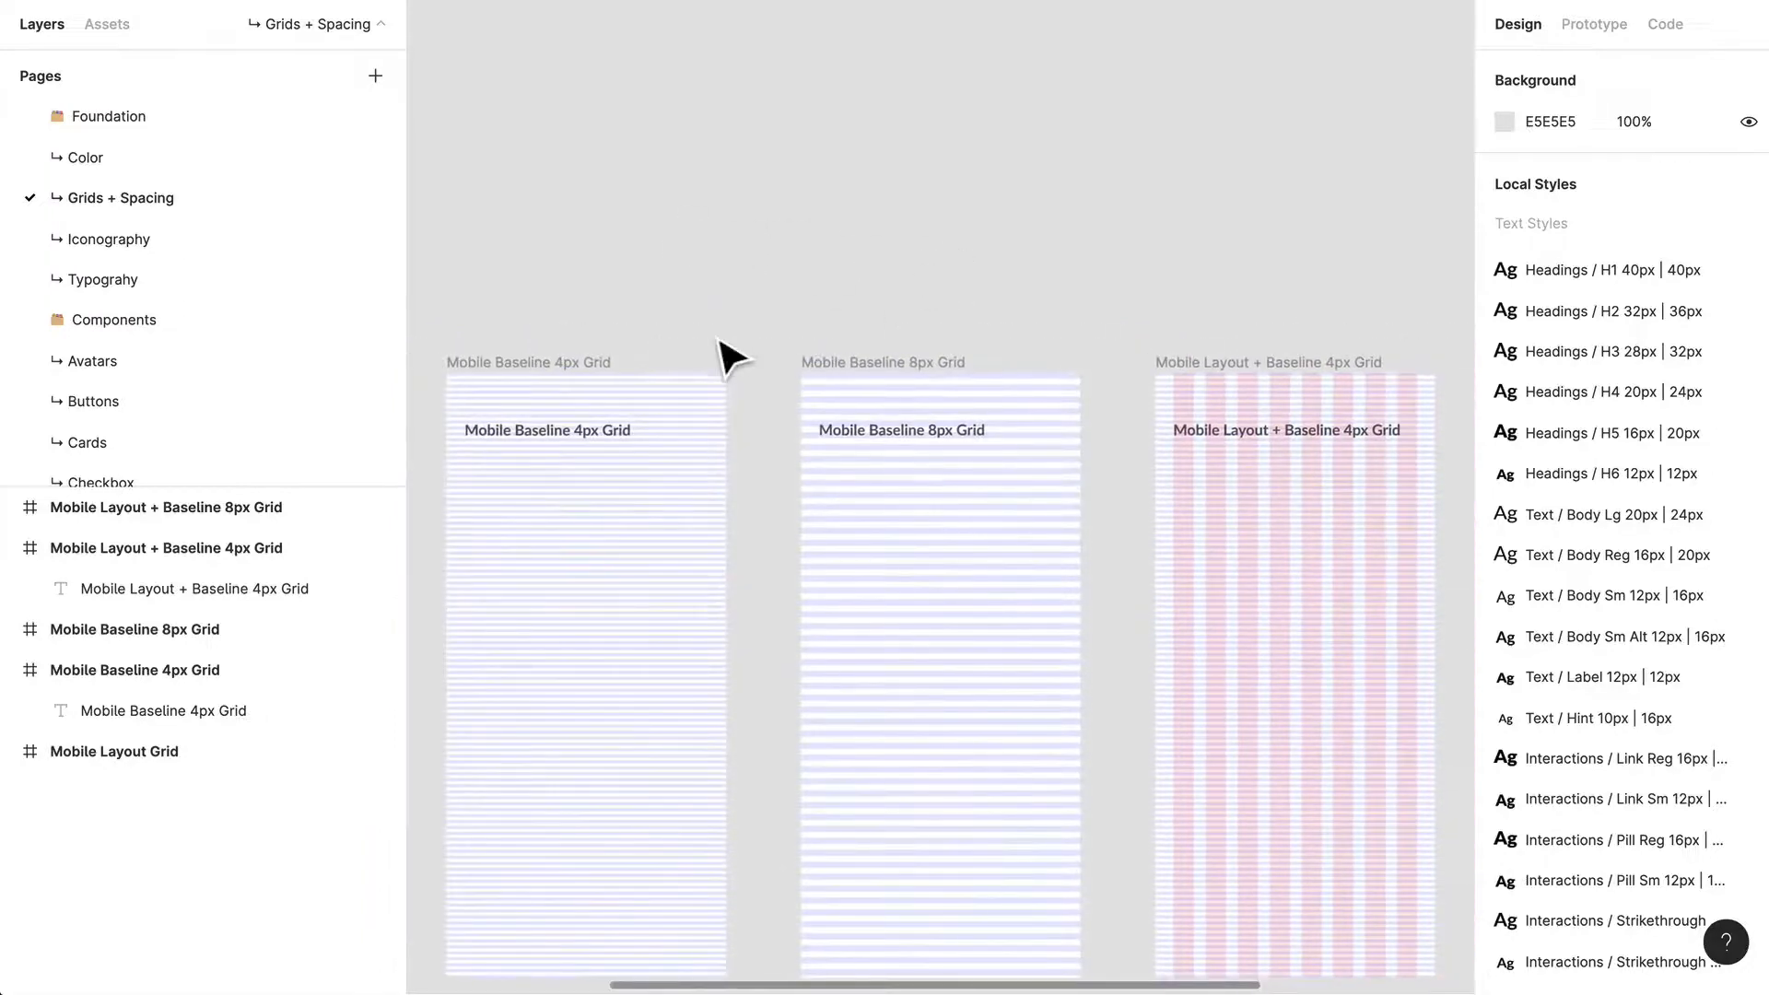
{"action": "scroll", "scroll_direction": "left", "scroll_amount": 3}
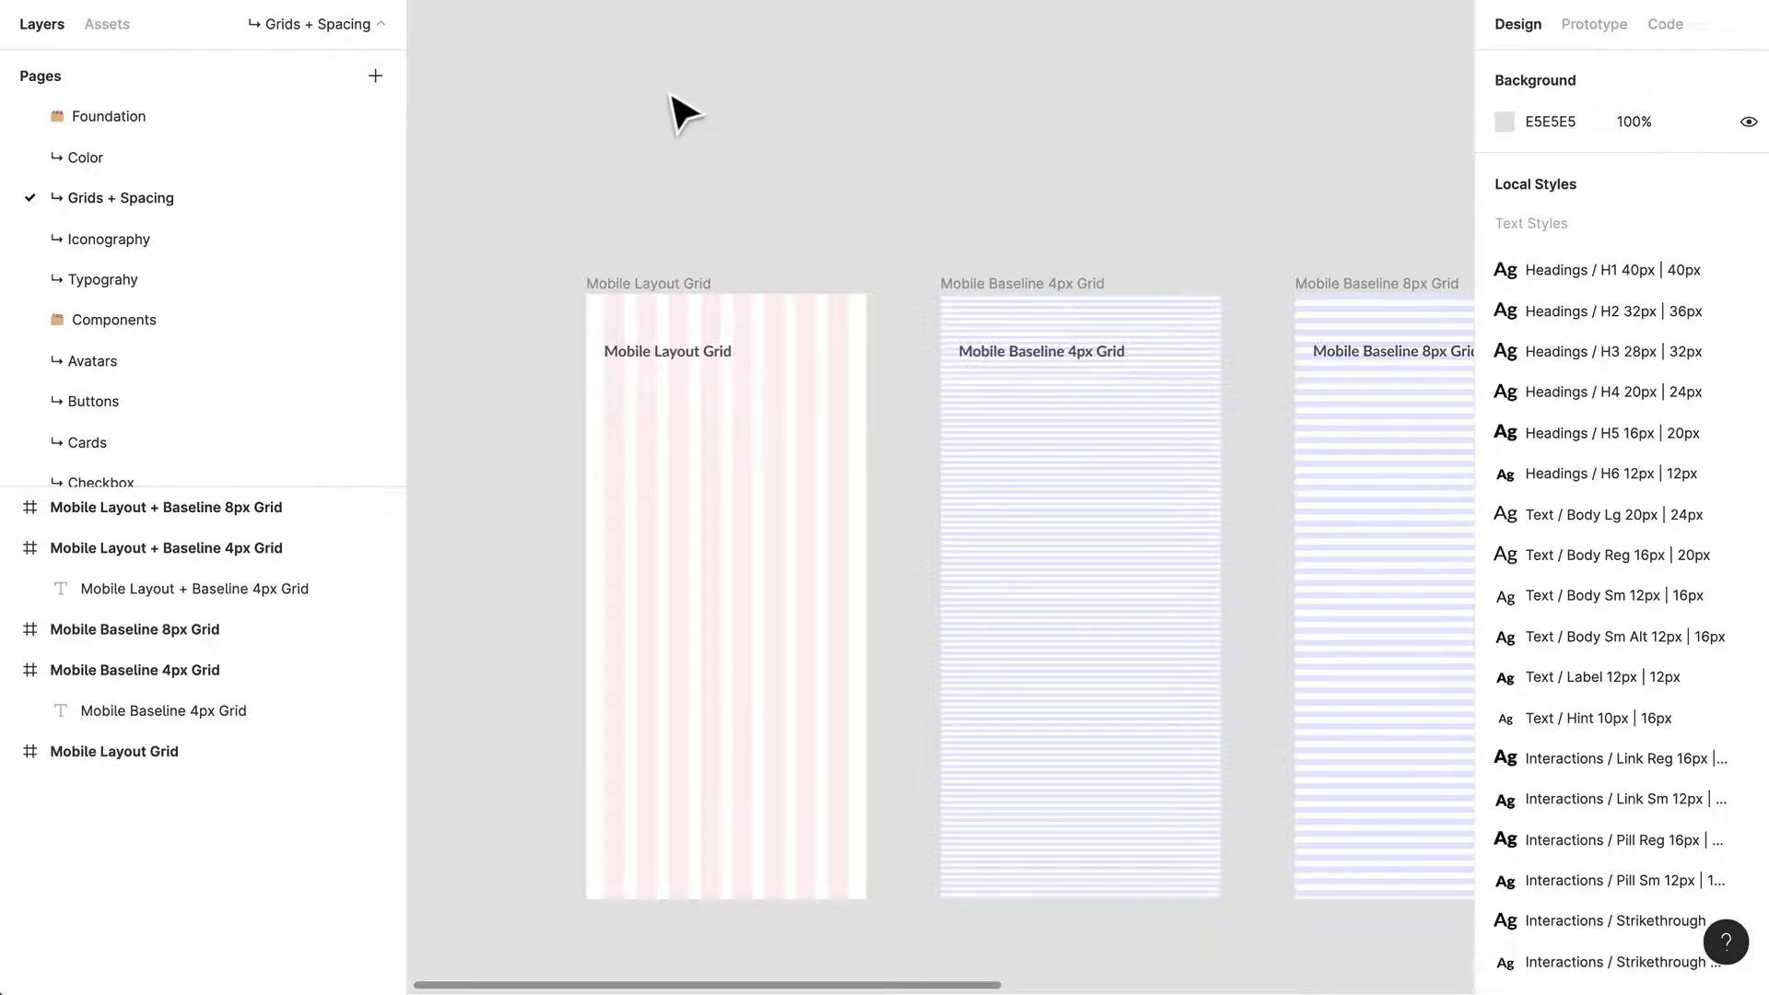
{"action": "mouse_move", "coordinate": [677, 112]}
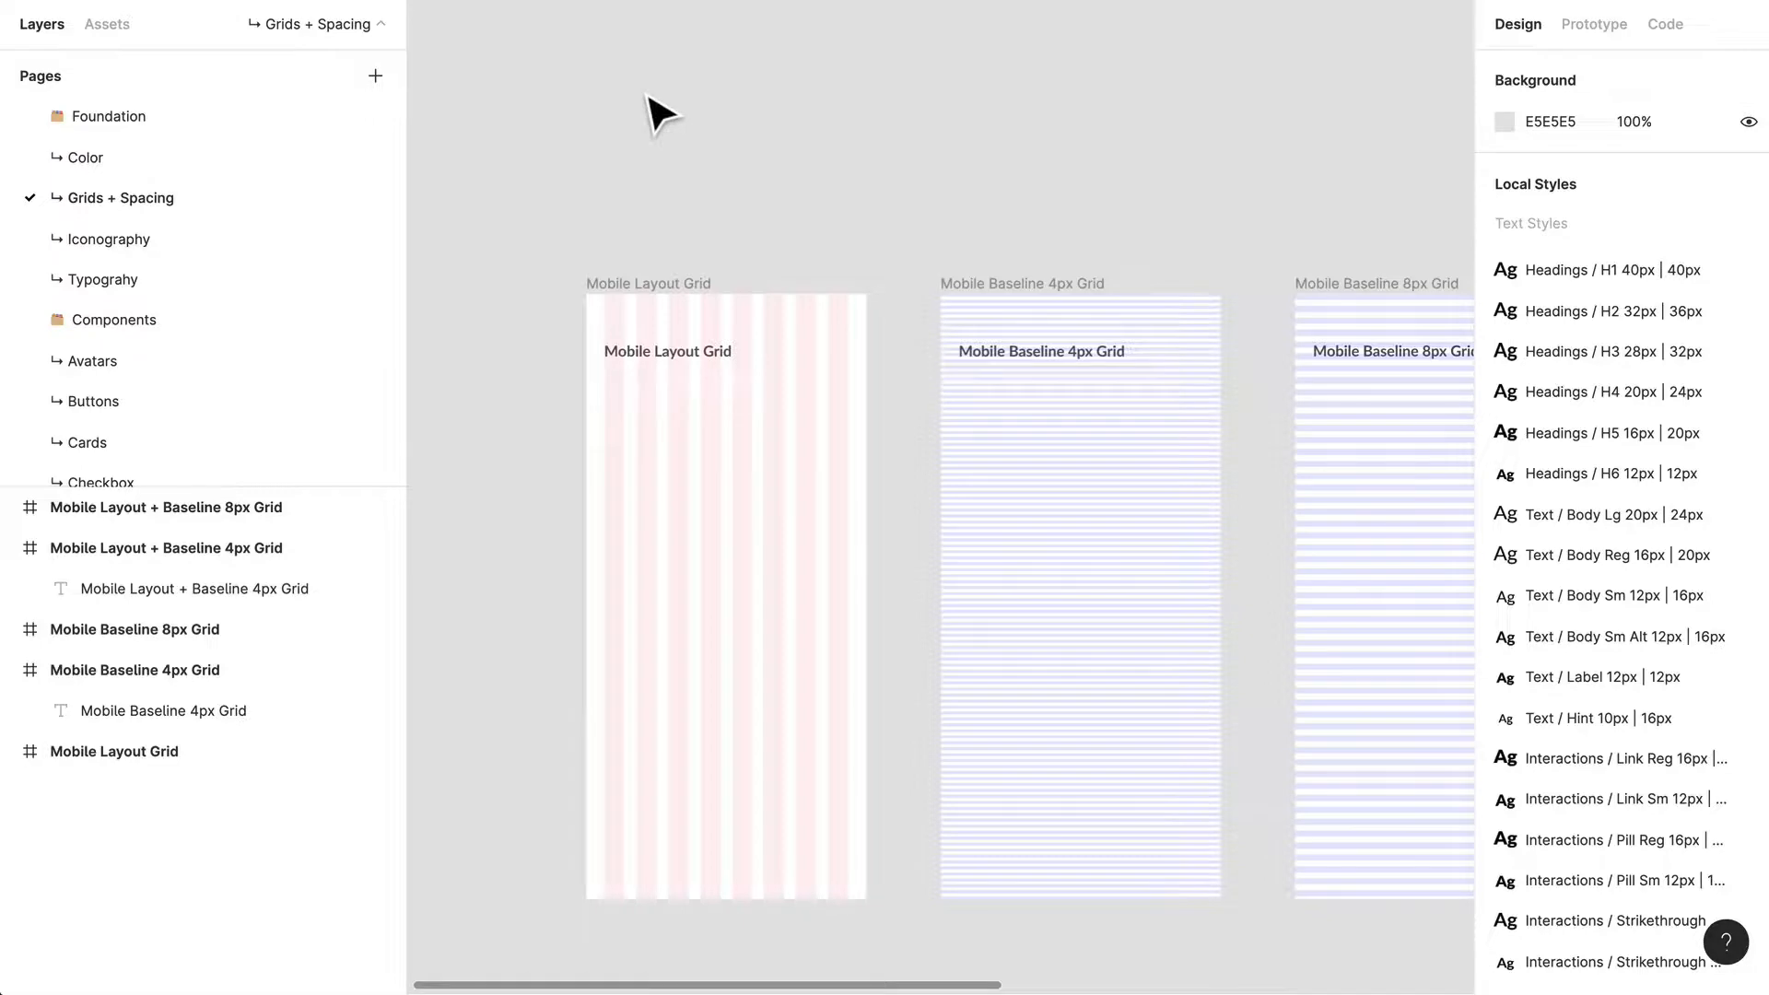
{"action": "mouse_move", "coordinate": [626, 407]}
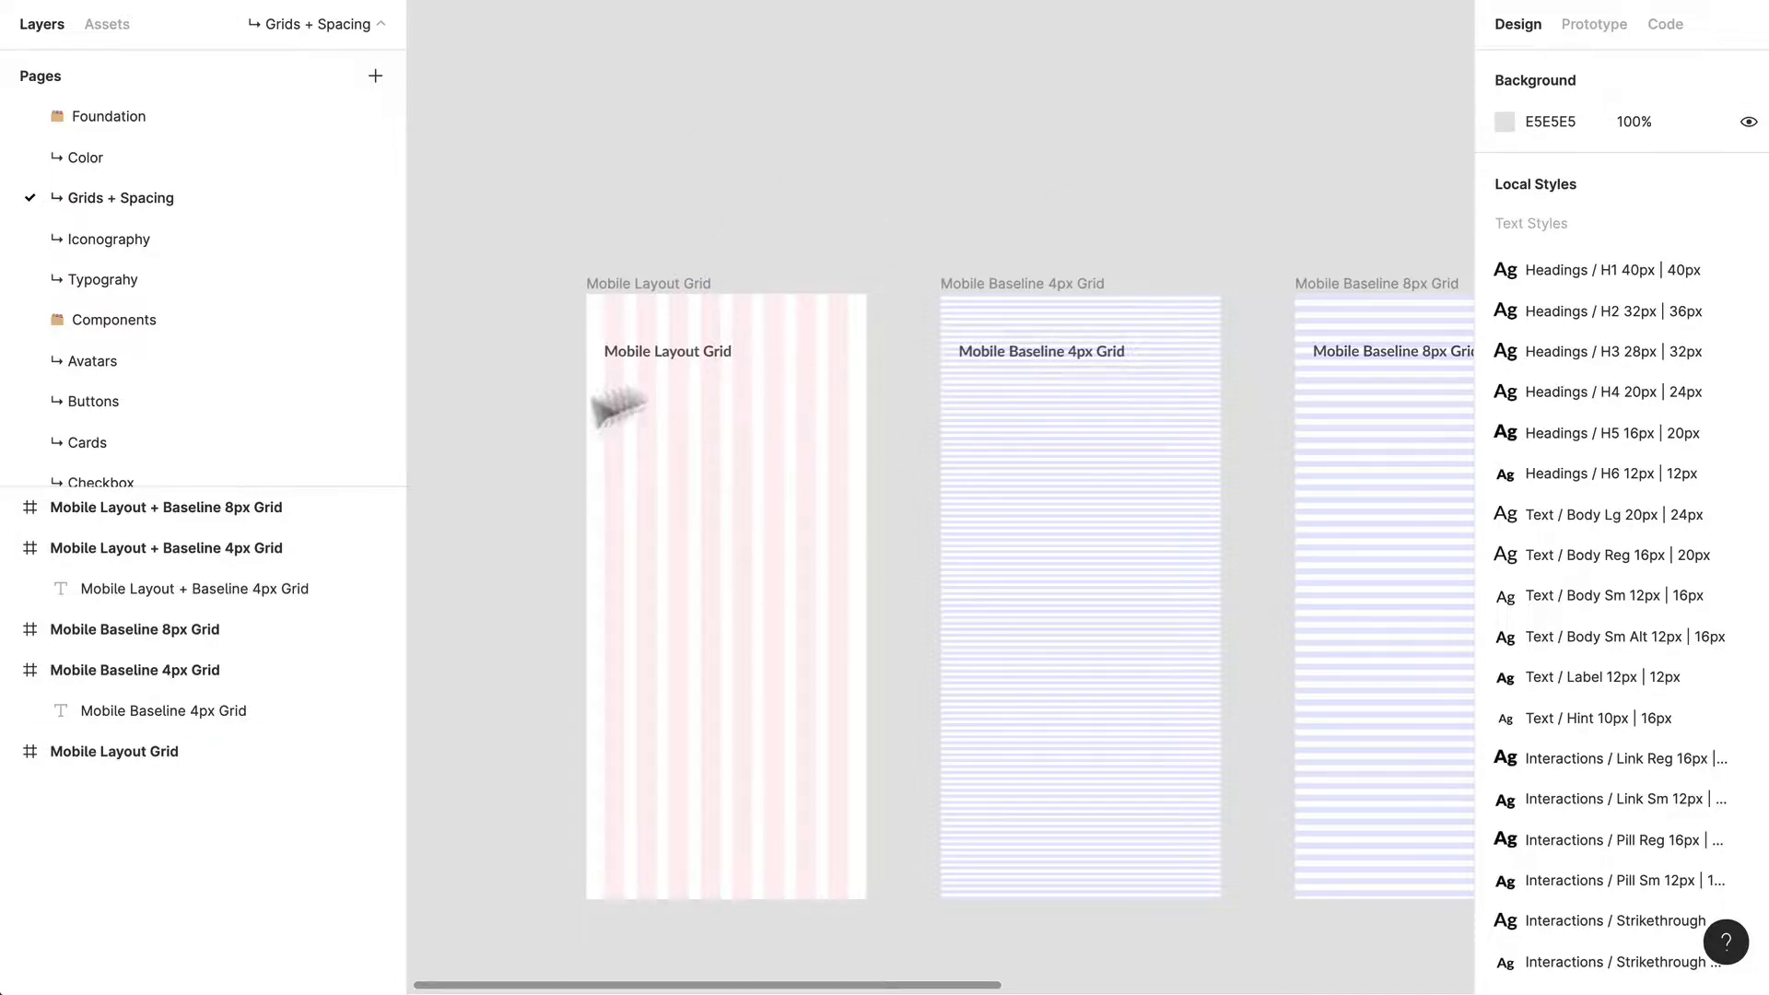
{"action": "mouse_move", "coordinate": [925, 316]}
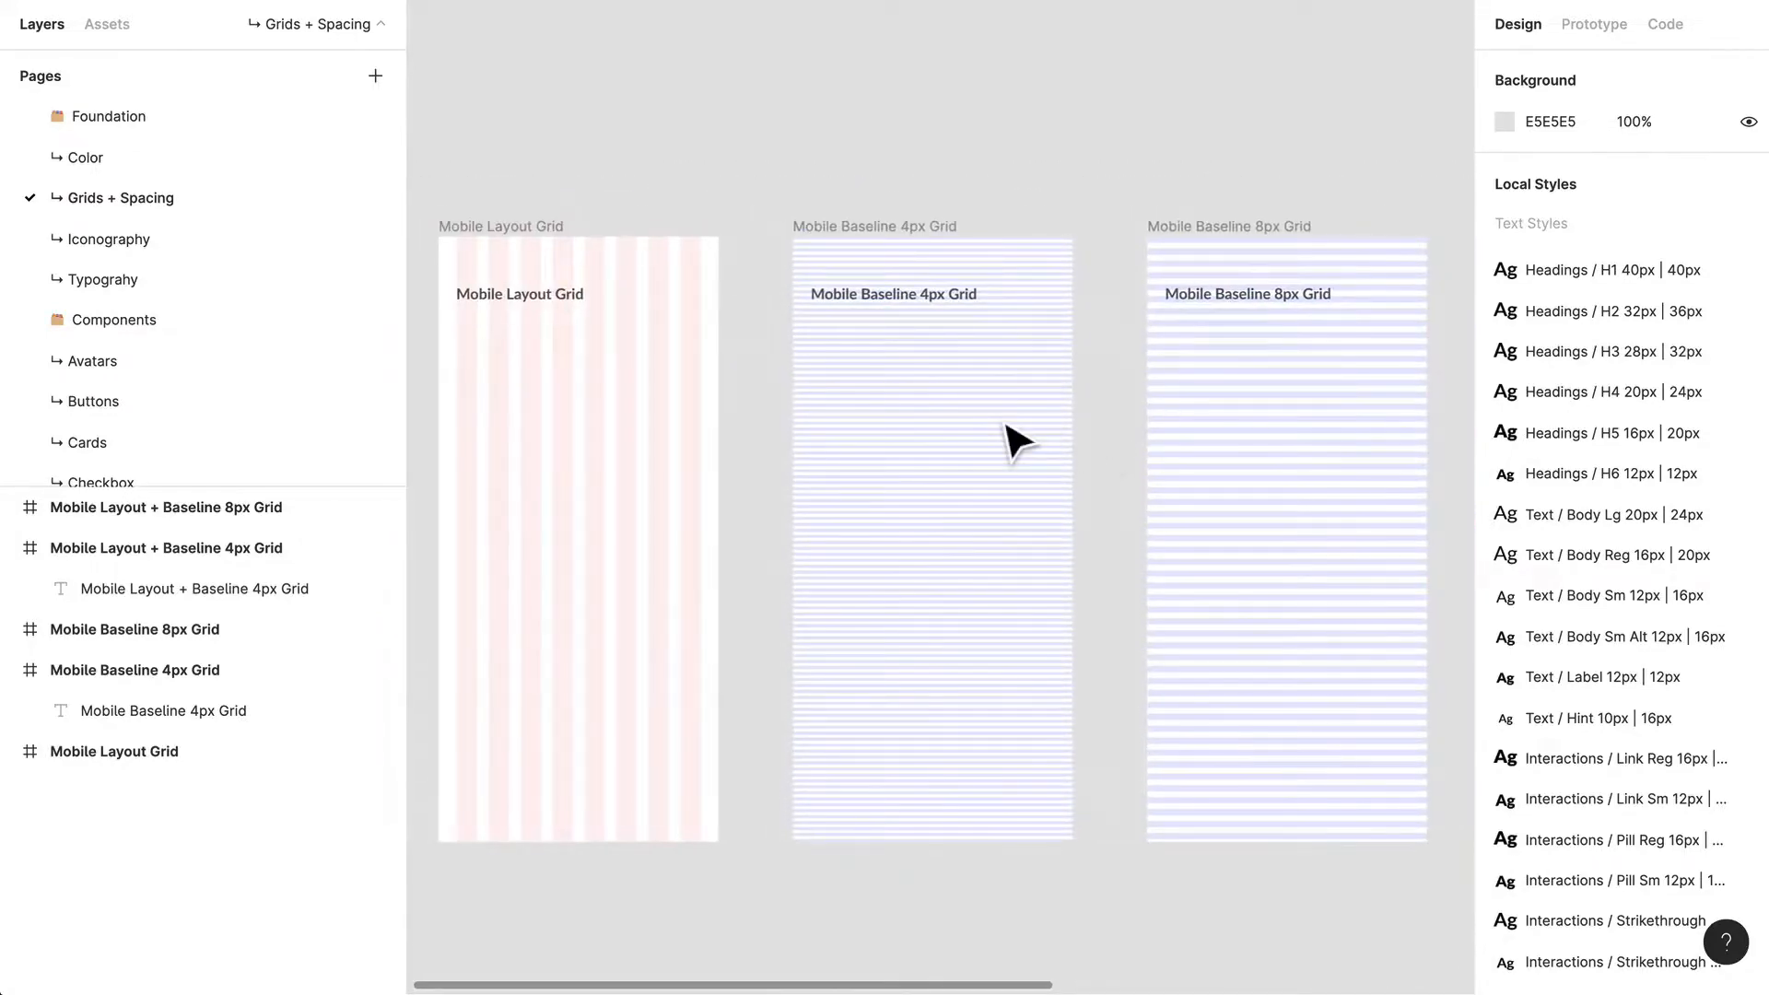
{"action": "mouse_move", "coordinate": [986, 429]}
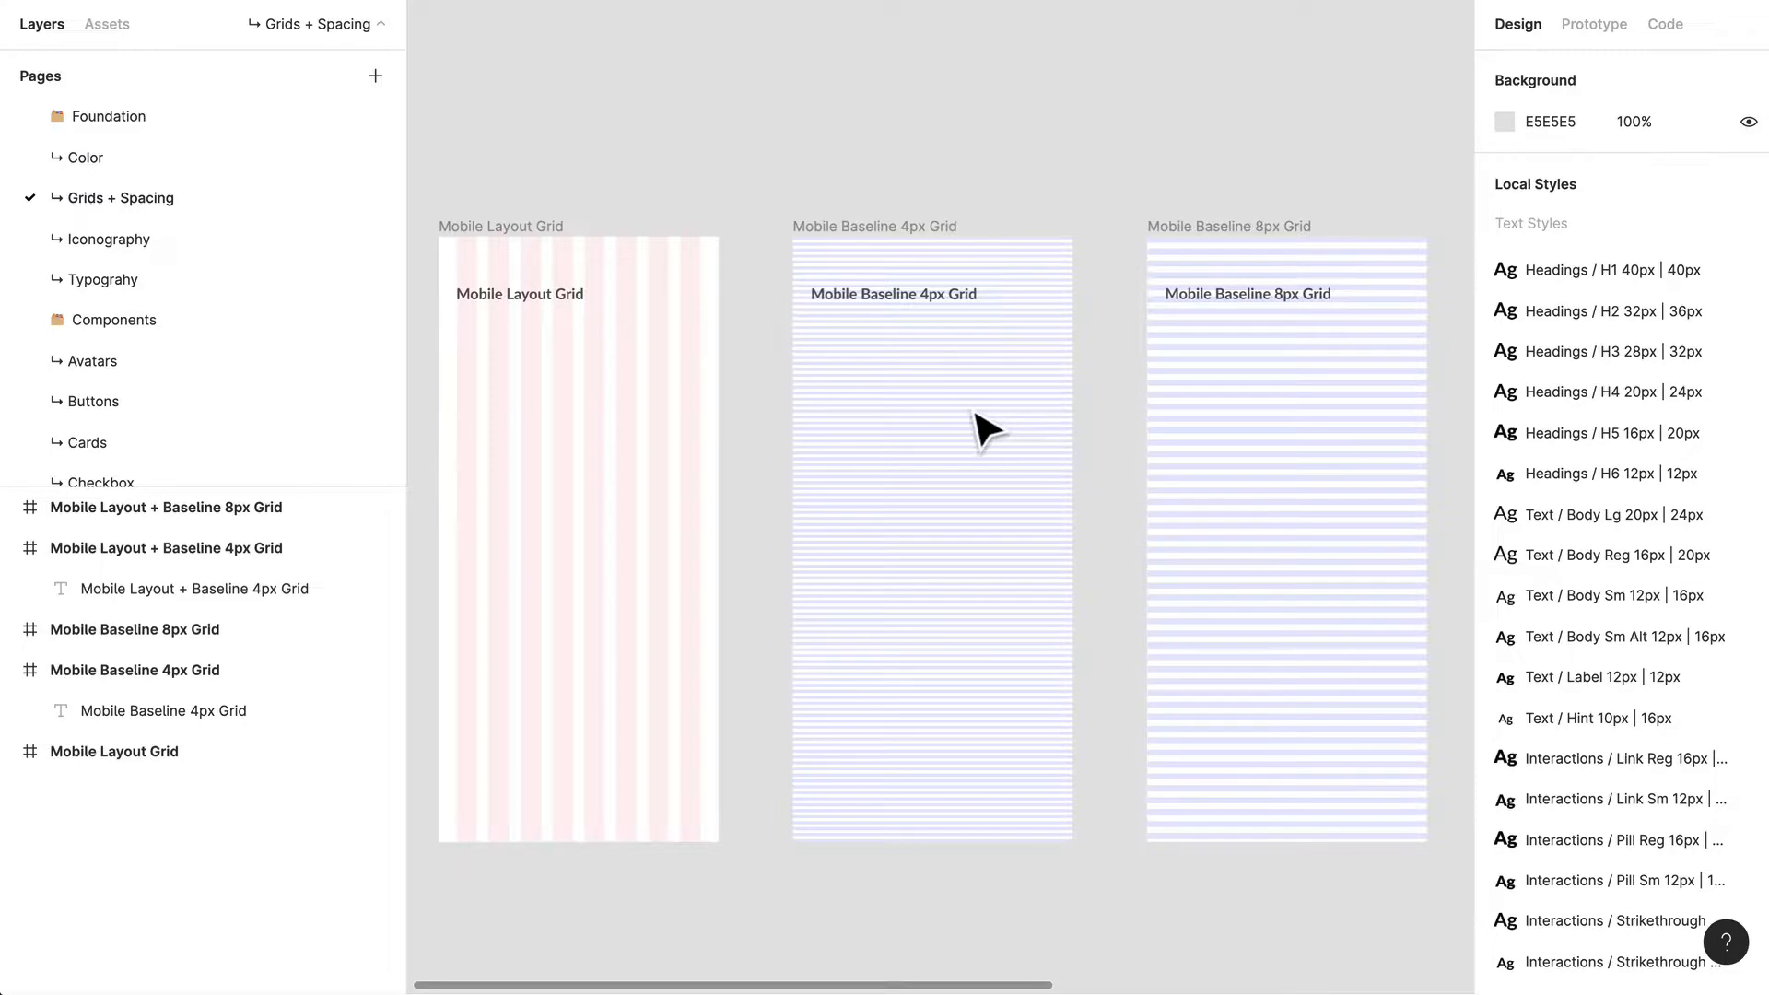
{"action": "mouse_move", "coordinate": [1427, 332]}
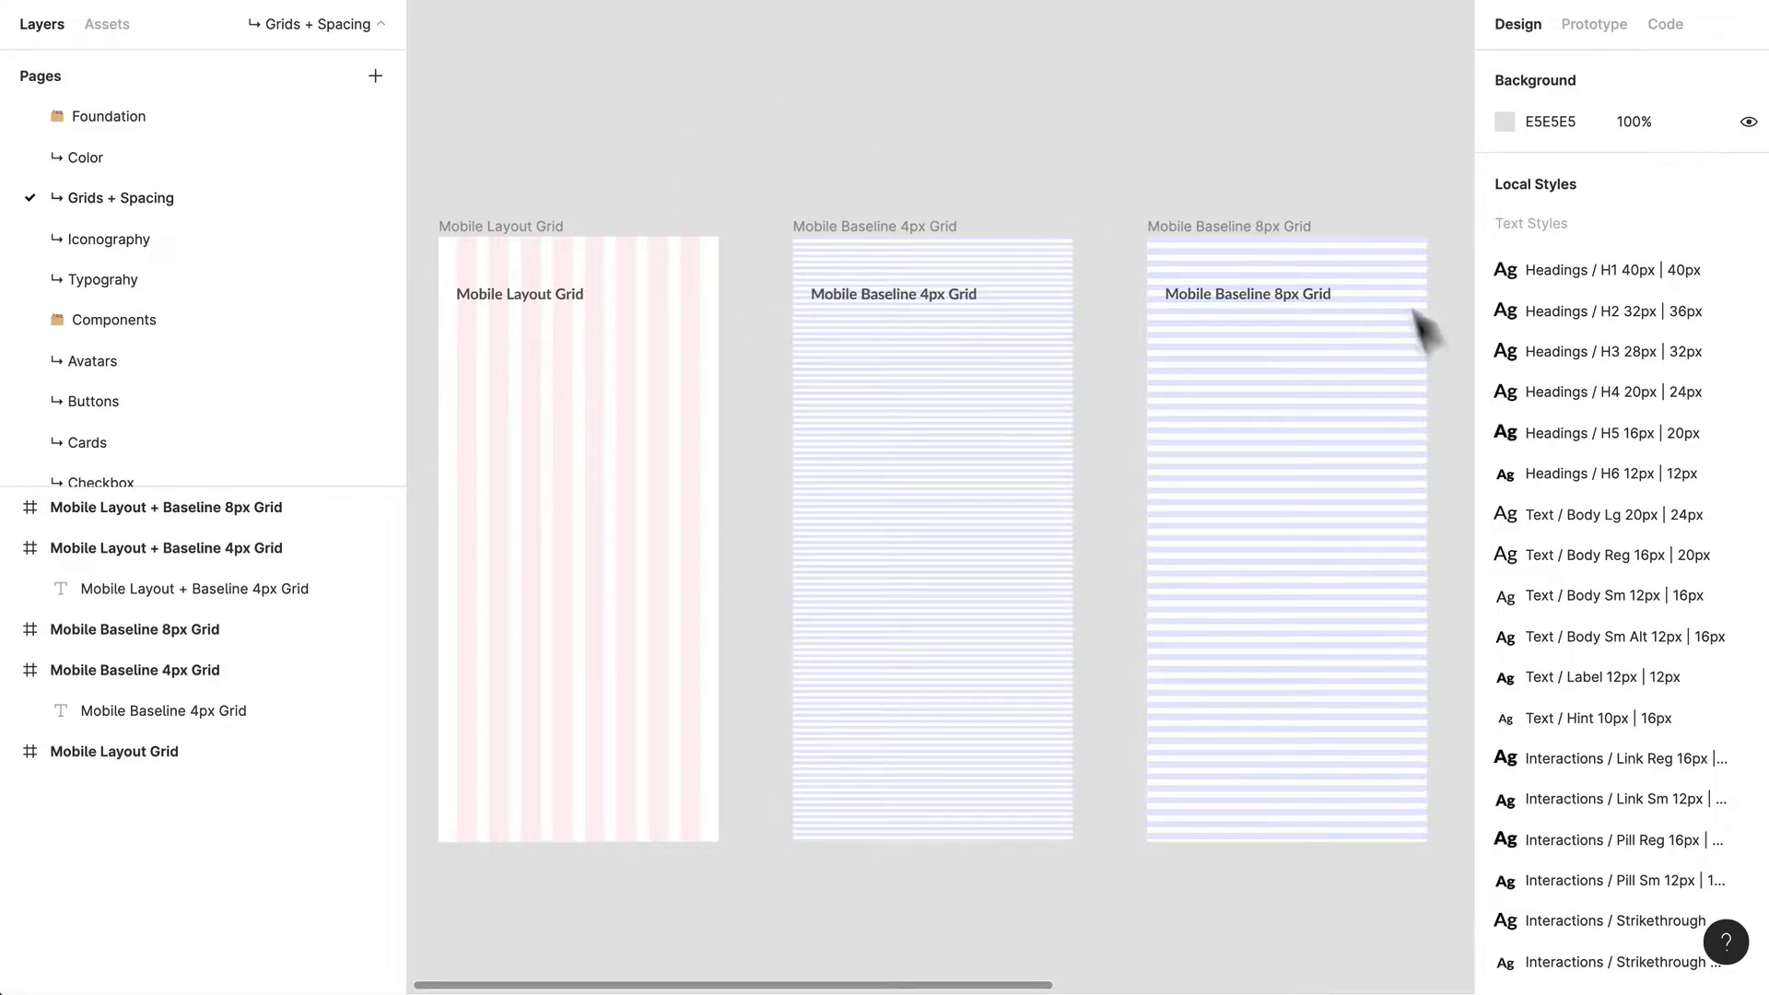